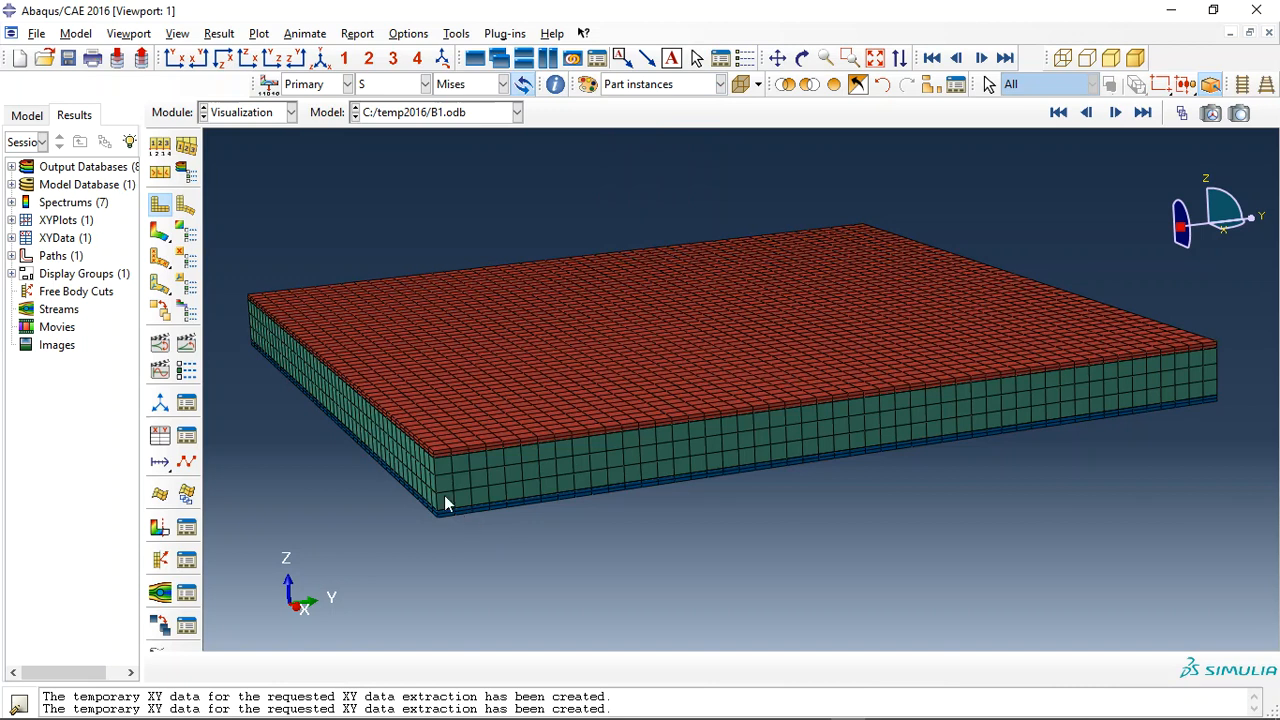
pyautogui.moveTo(406, 463)
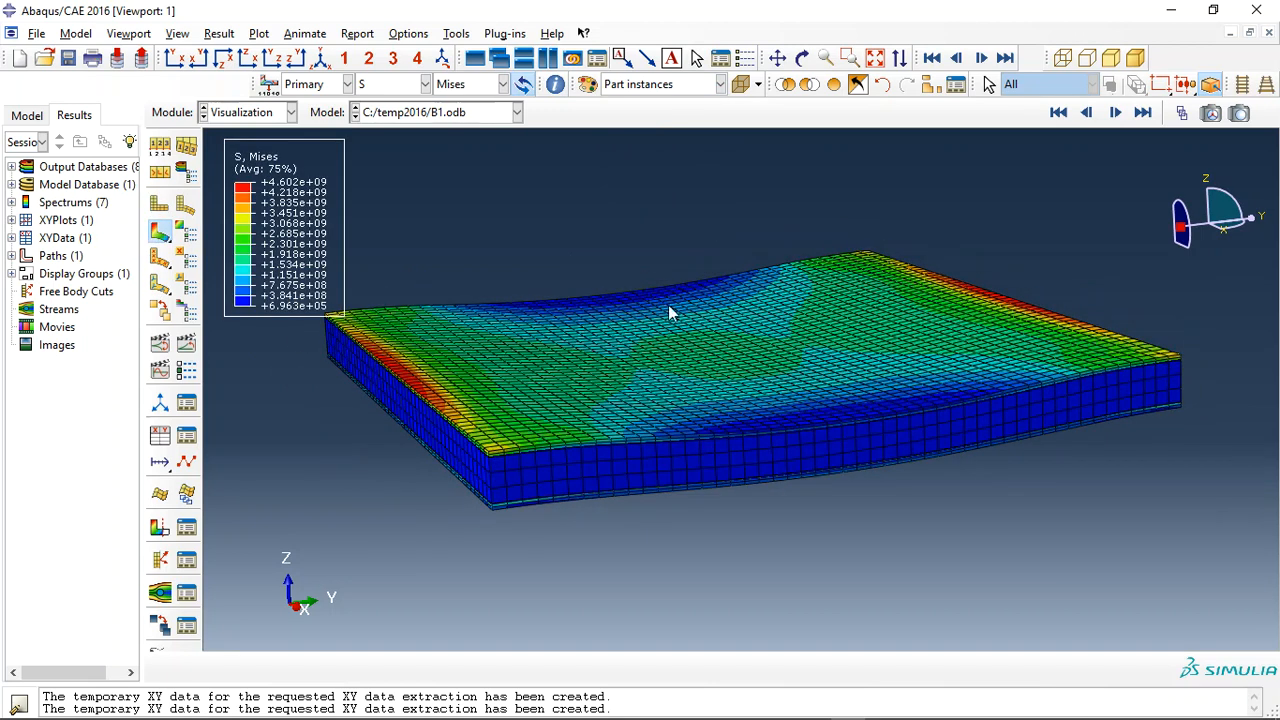
# - Orbit the B1 panel's Mises contour plot to view it from beneath
pyautogui.click(779, 57)
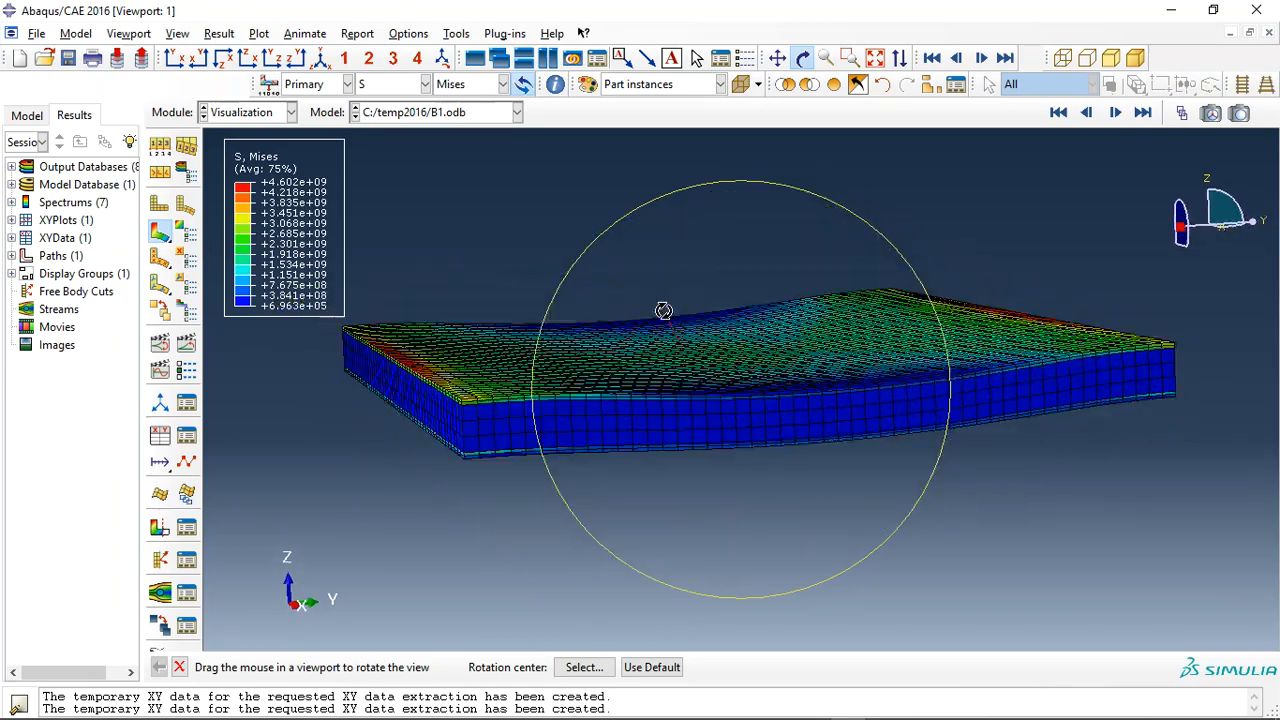
pyautogui.moveTo(664, 311); pyautogui.dragTo(502, 328)
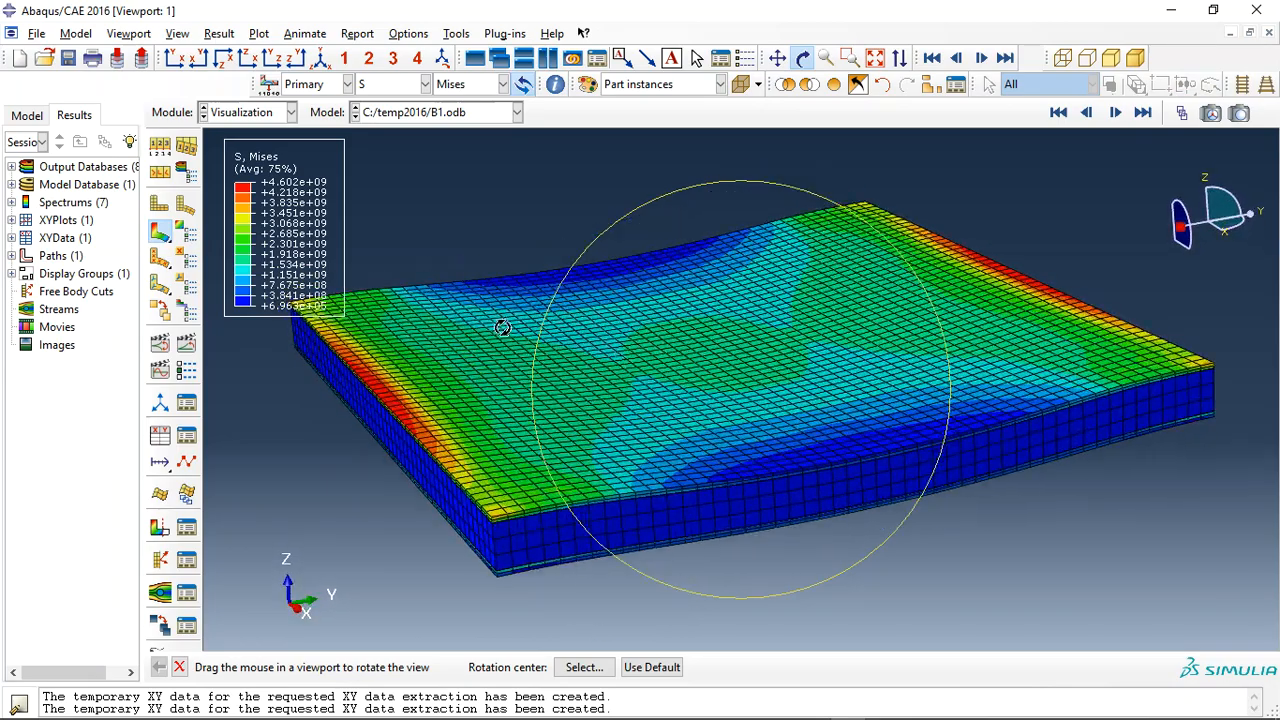
pyautogui.moveTo(503, 328); pyautogui.dragTo(707, 349)
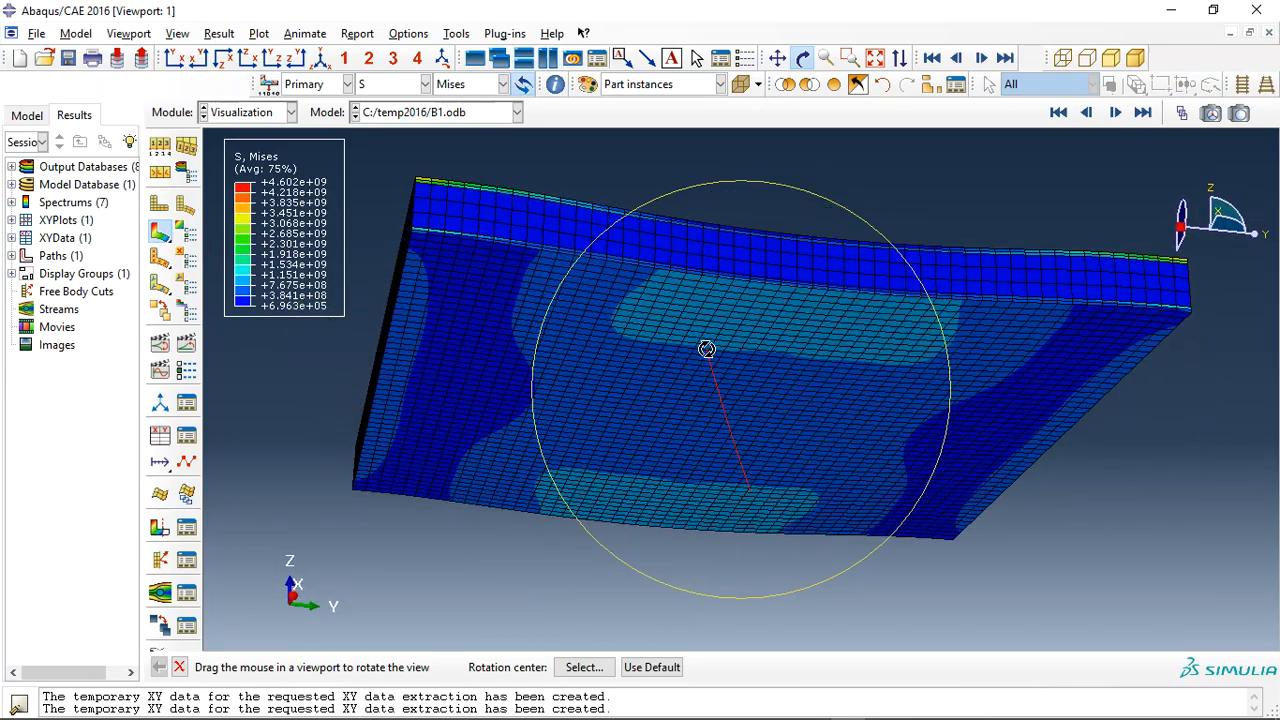
pyautogui.click(390, 84)
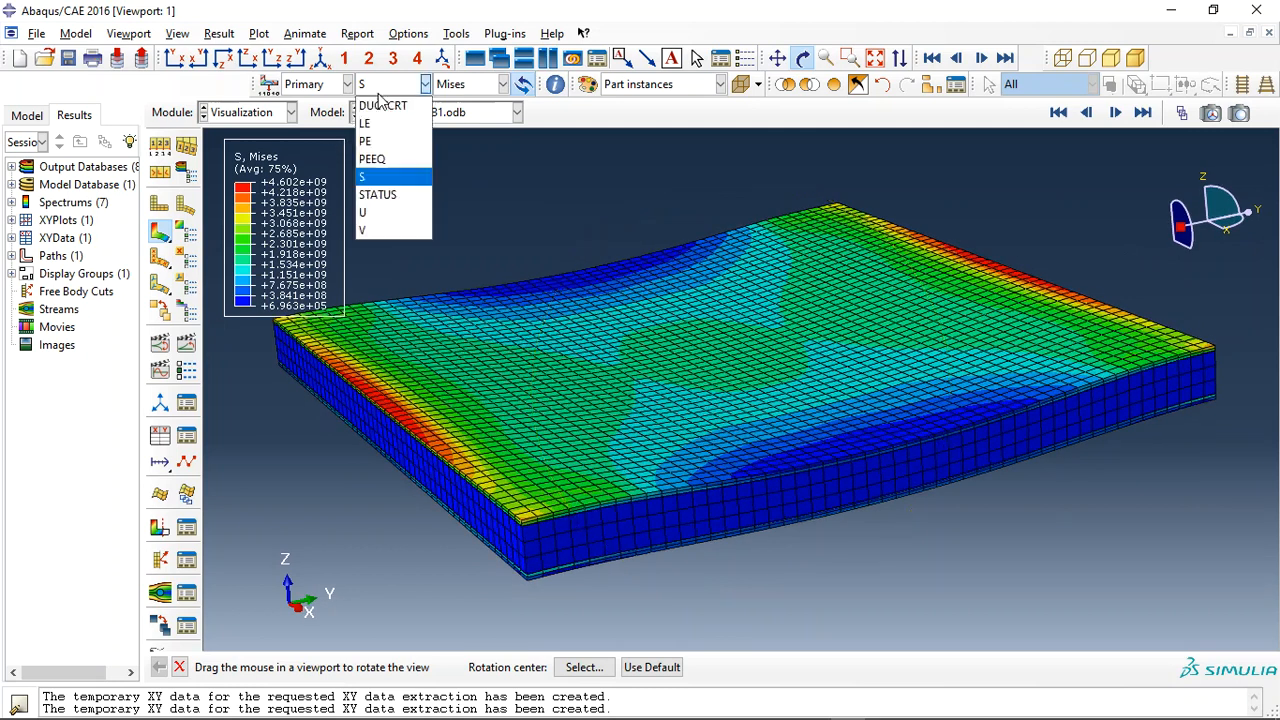
pyautogui.click(372, 158)
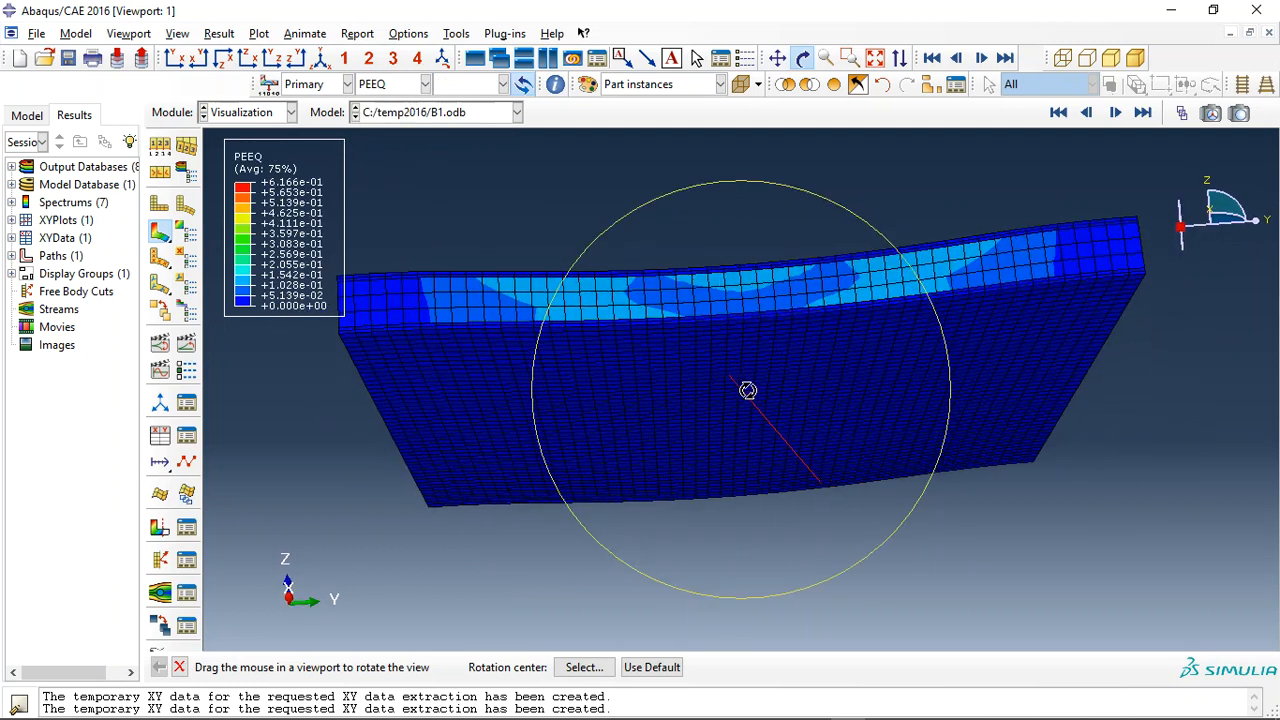
pyautogui.moveTo(748, 390); pyautogui.dragTo(727, 377)
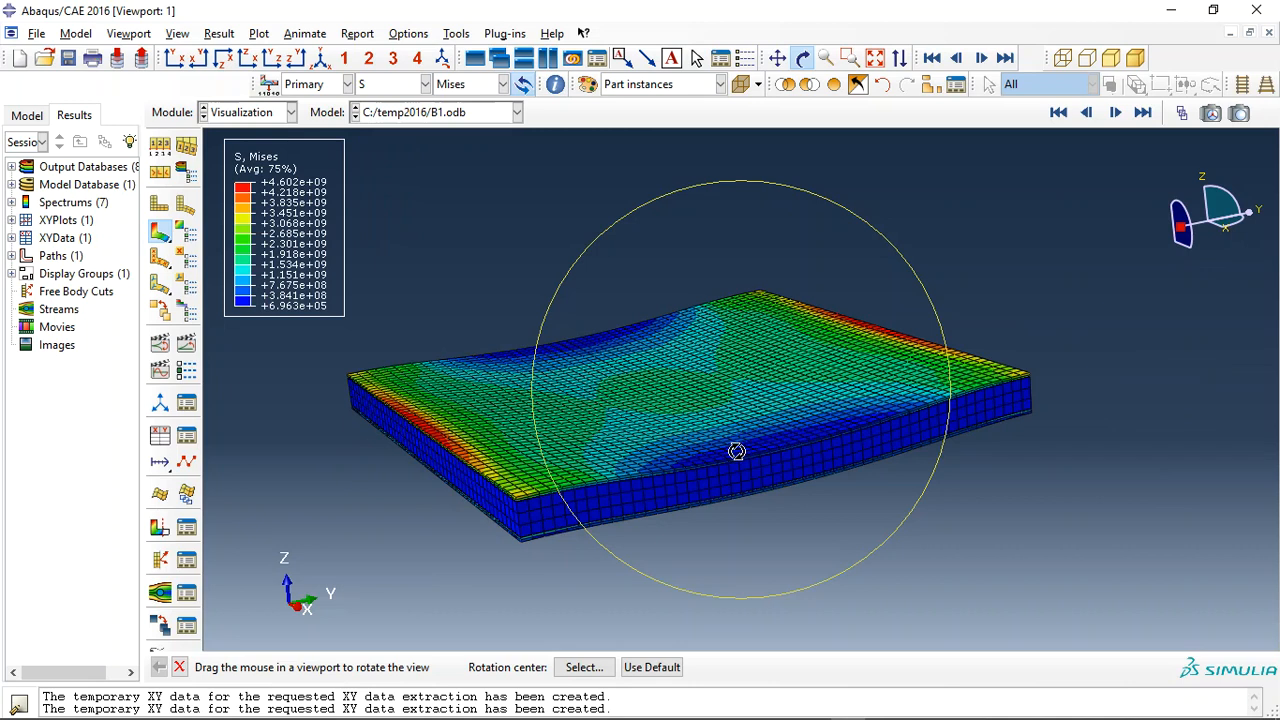
pyautogui.moveTo(737, 452); pyautogui.dragTo(737, 434)
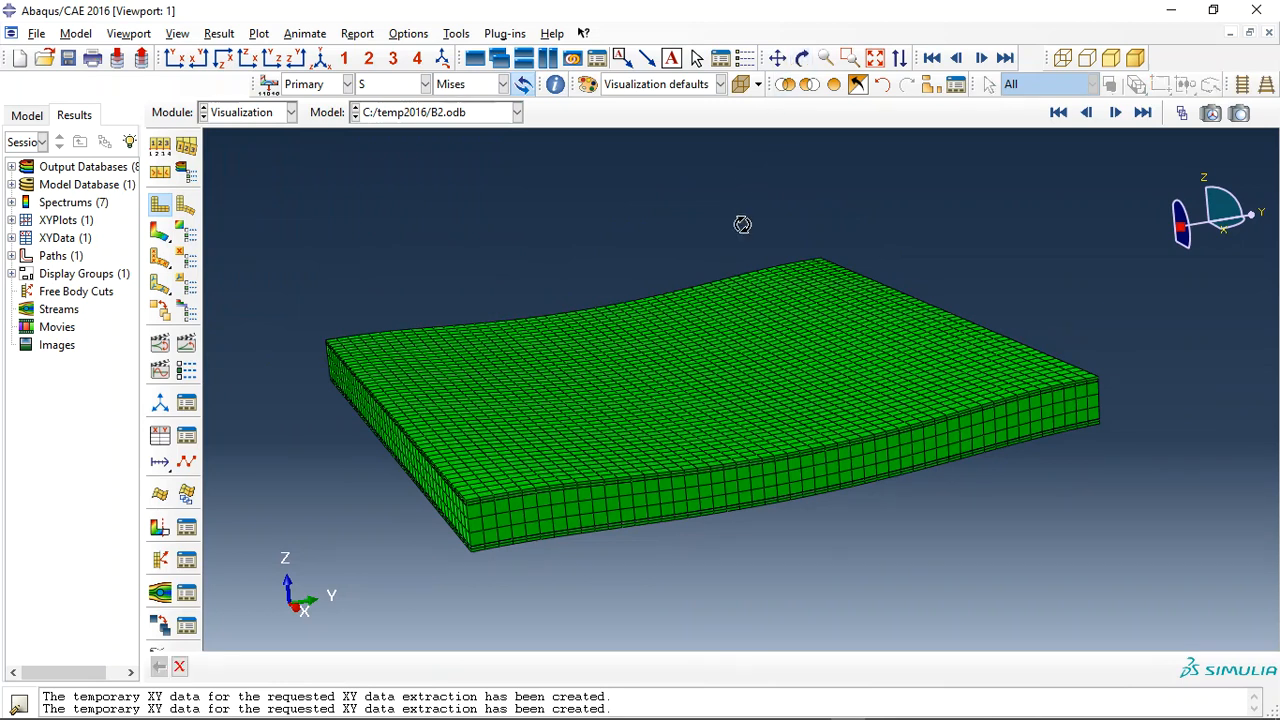
# - Orbit the B2 panel through edge-on and oblique views to inspect its deformed mesh
pyautogui.moveTo(742, 223); pyautogui.dragTo(628, 408)
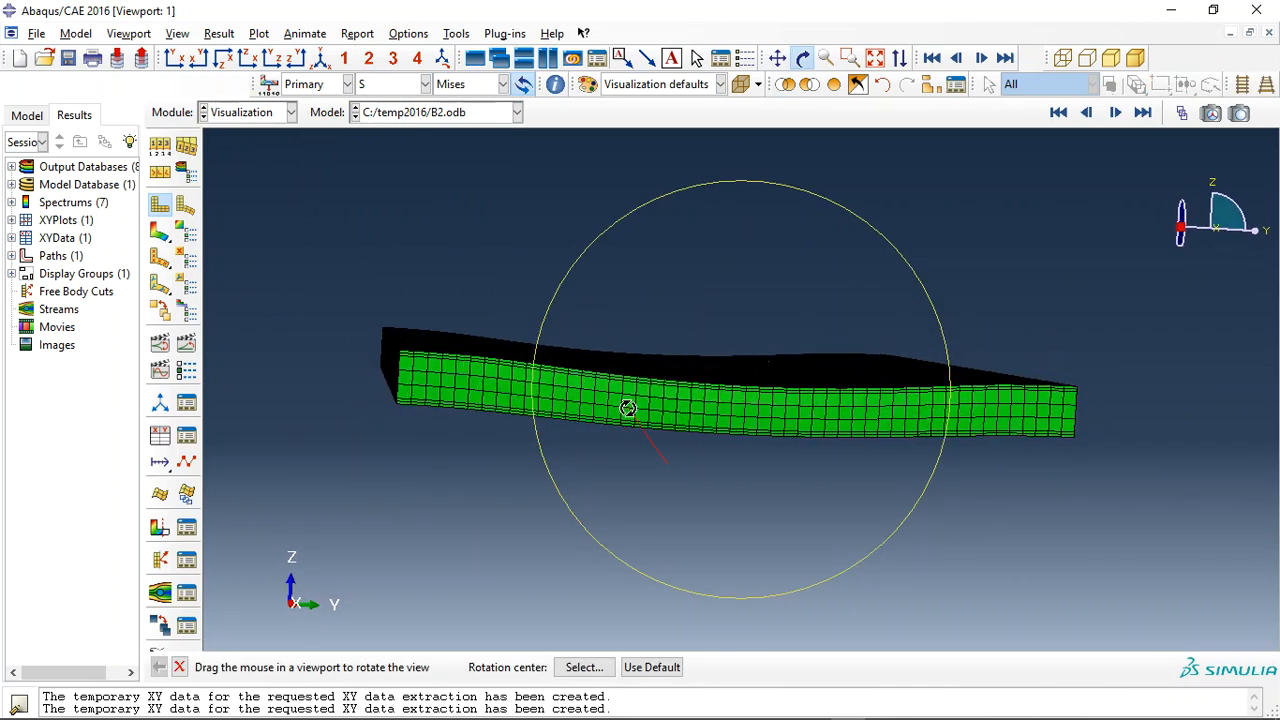
pyautogui.moveTo(628, 408); pyautogui.dragTo(690, 395)
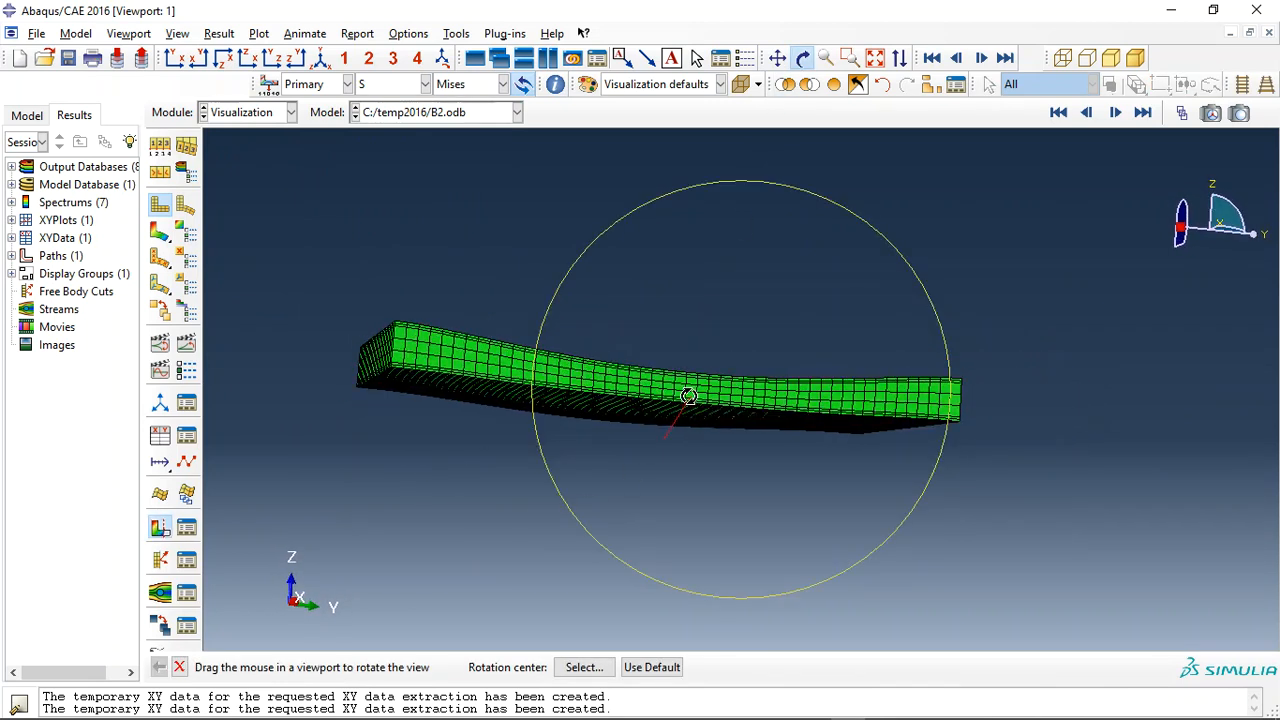
pyautogui.moveTo(688, 397); pyautogui.dragTo(583, 445)
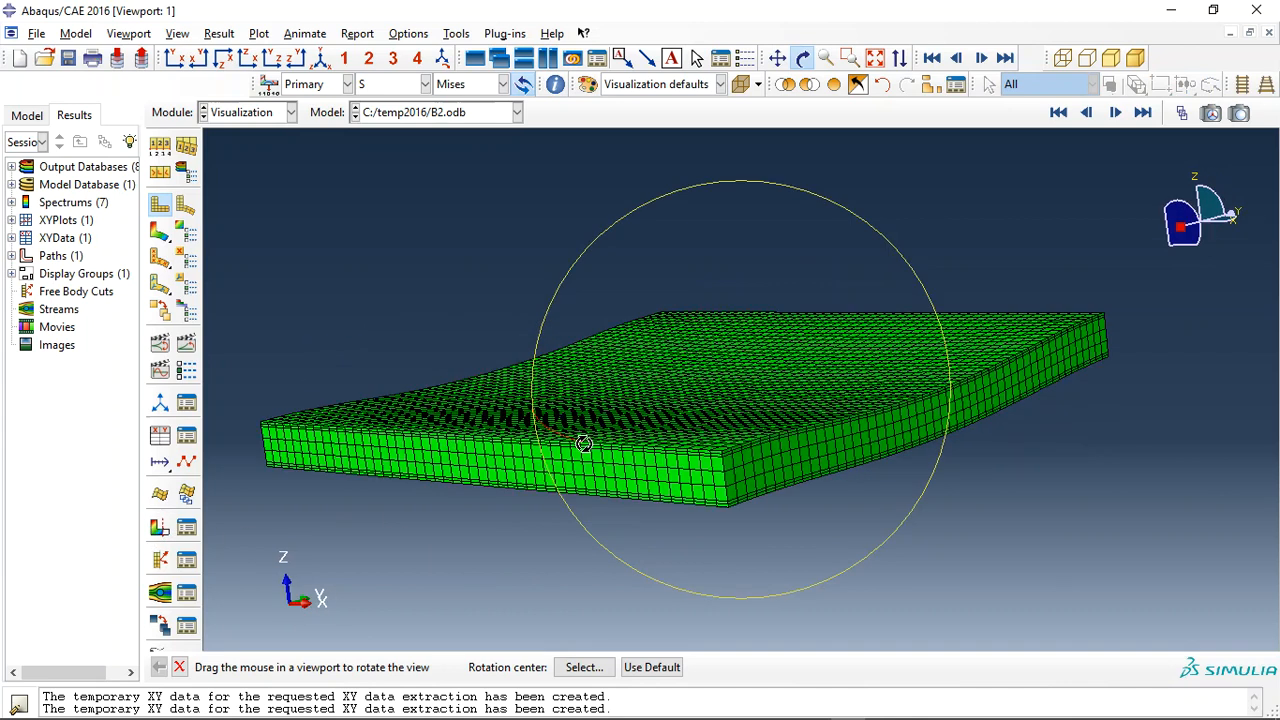
pyautogui.moveTo(583, 445); pyautogui.dragTo(709, 501)
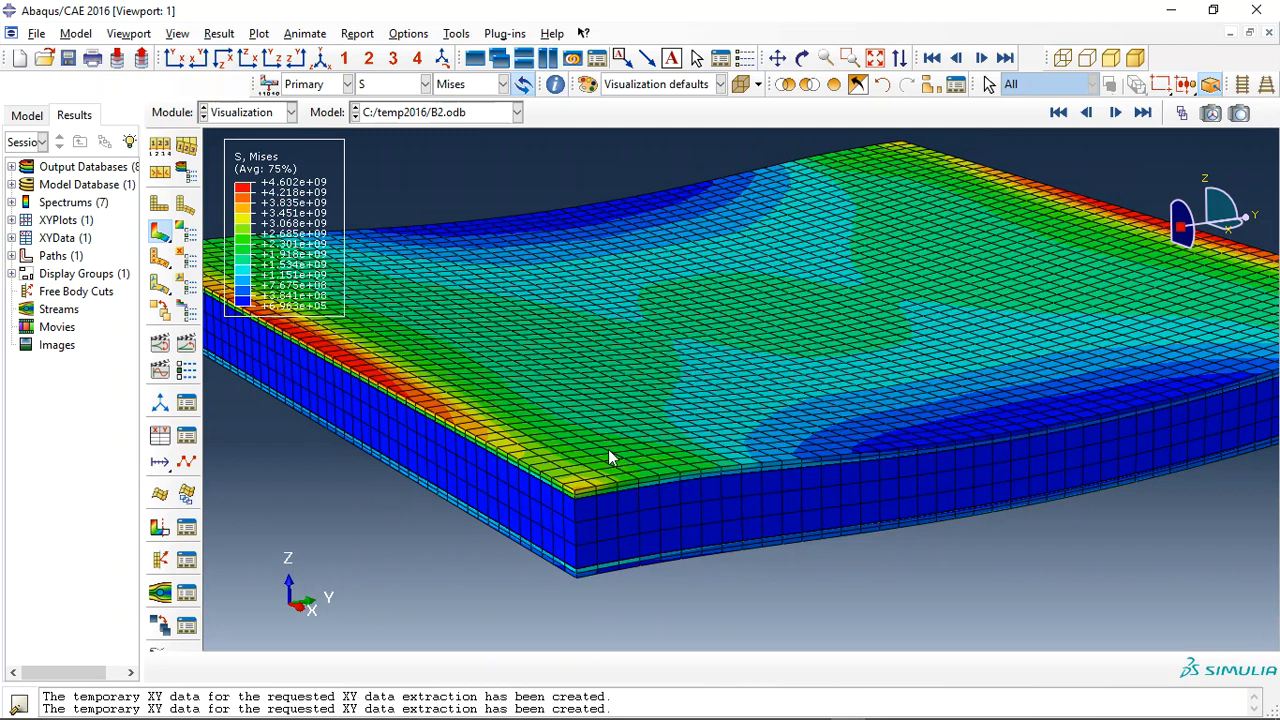
pyautogui.moveTo(597, 458)
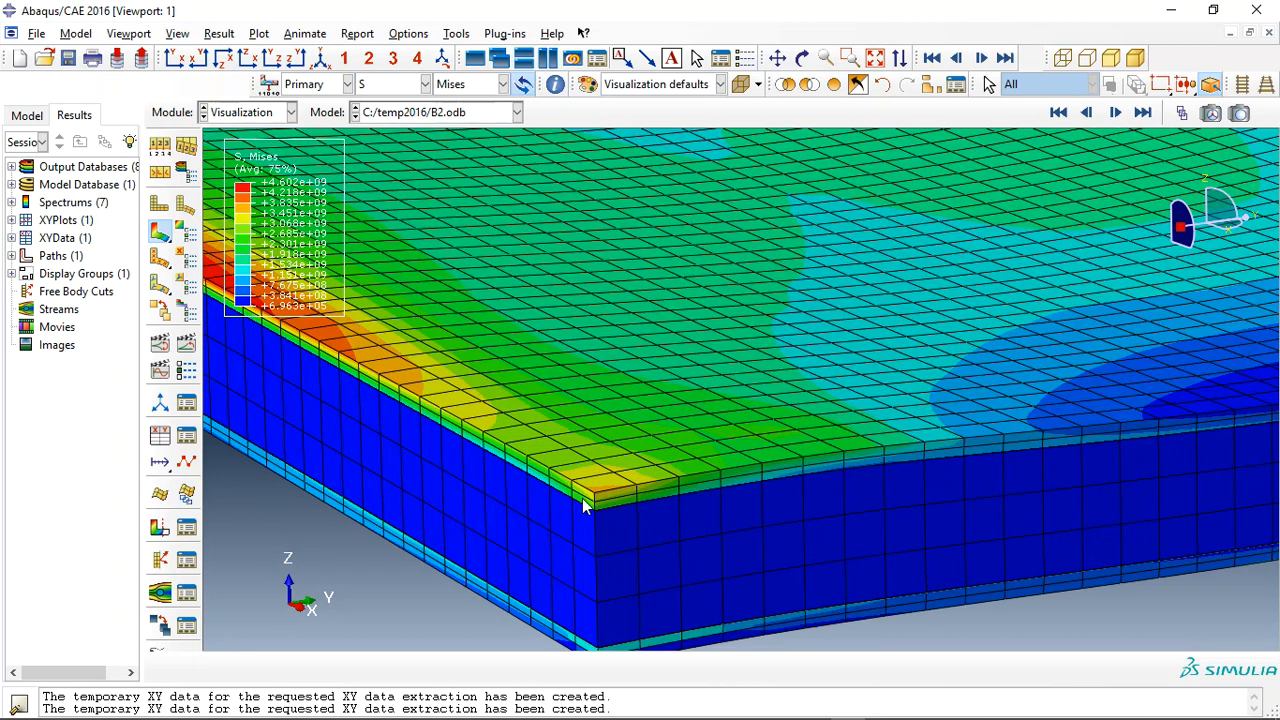
# - Replot B2.odb Mises contours on the deformed shape, peaking near 4.69e+09 at the centre
pyautogui.click(1143, 112)
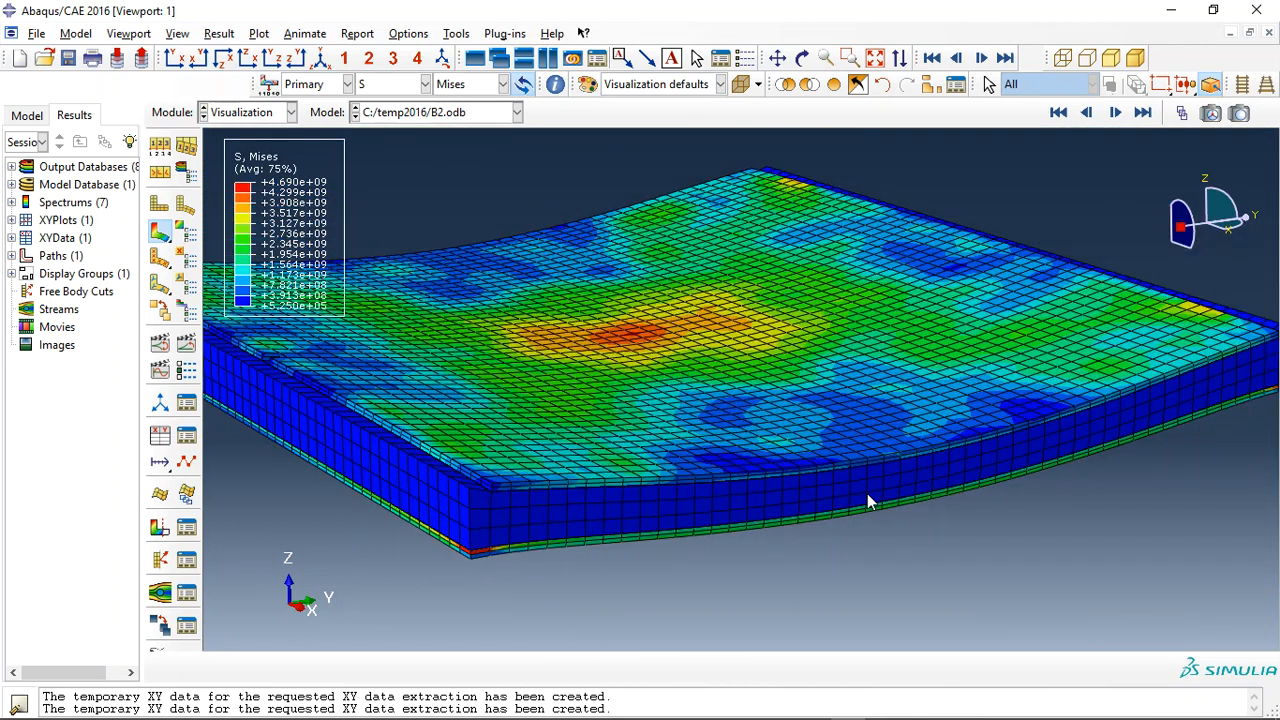
pyautogui.moveTo(810, 490)
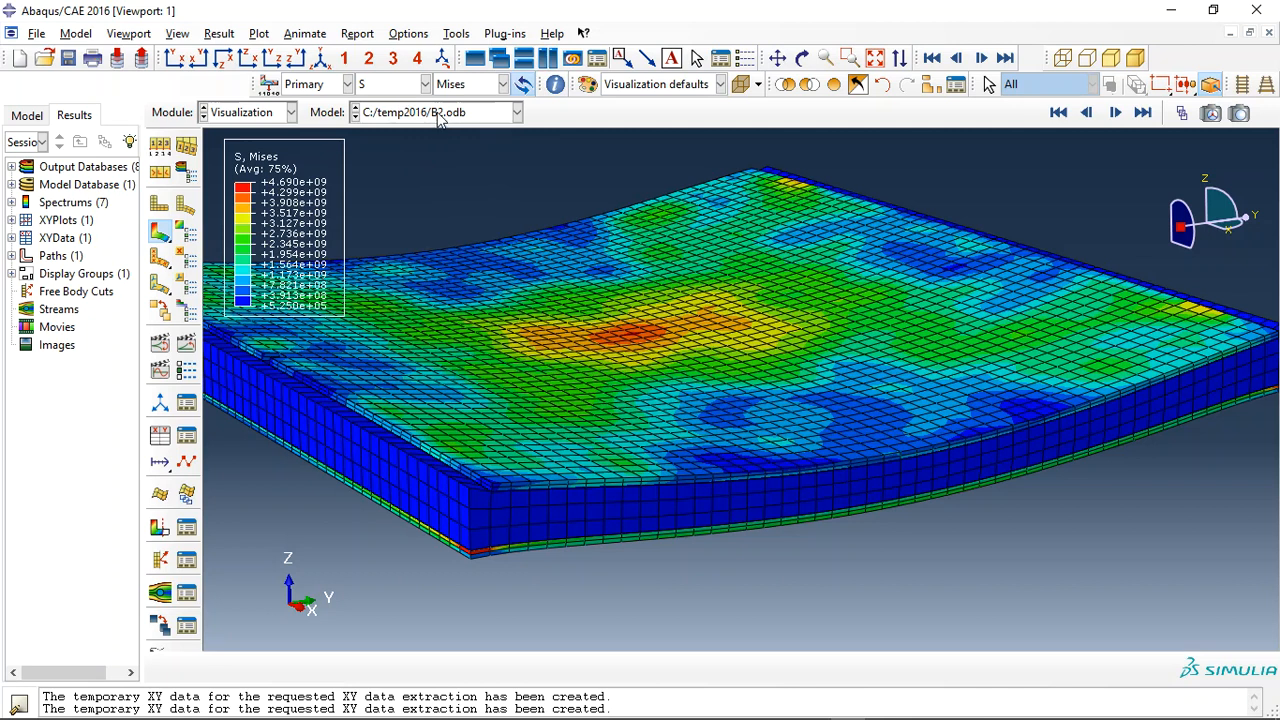
pyautogui.moveTo(780, 507)
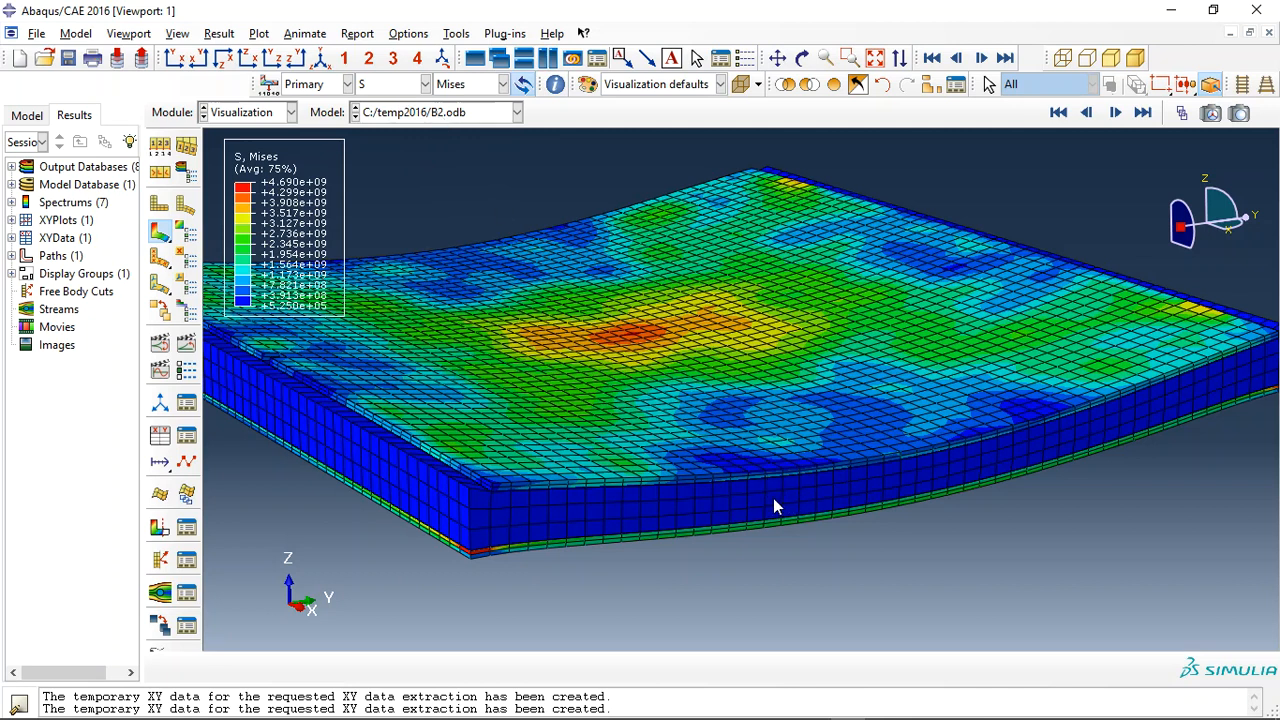
# - Load the C:/temp2016/B3.odb results from the Model dropdown
pyautogui.click(516, 112)
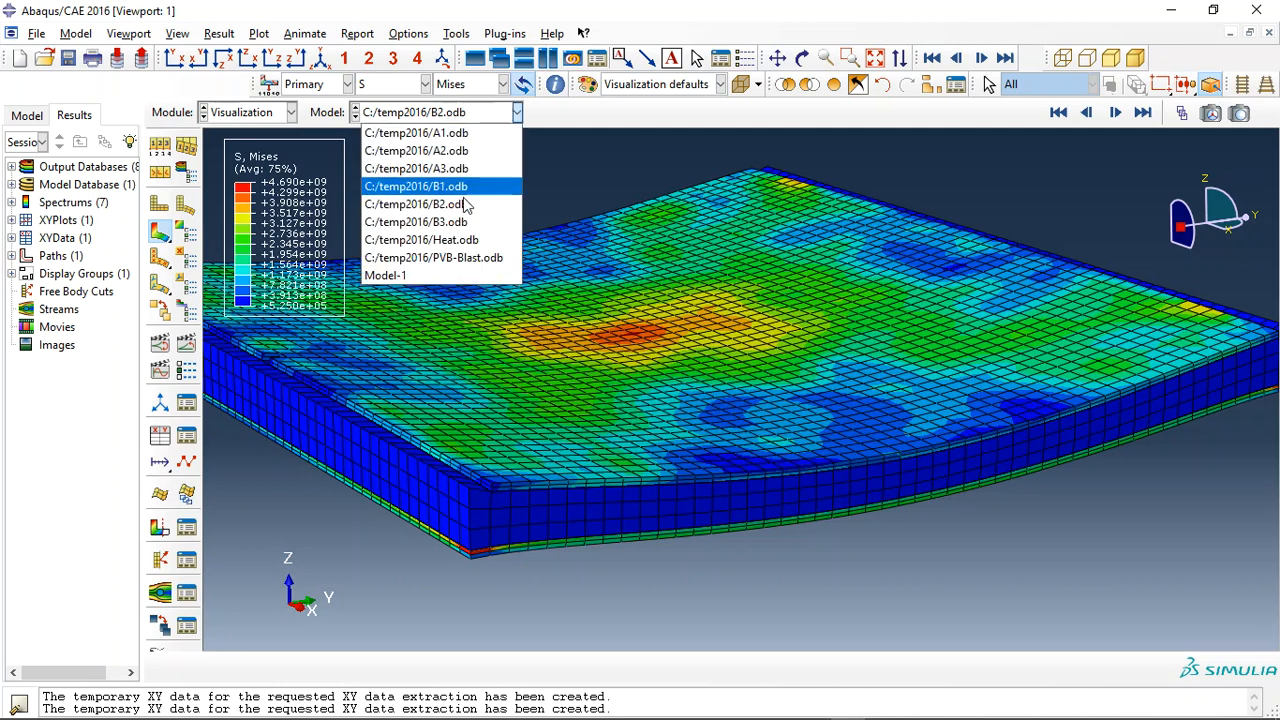
pyautogui.click(416, 221)
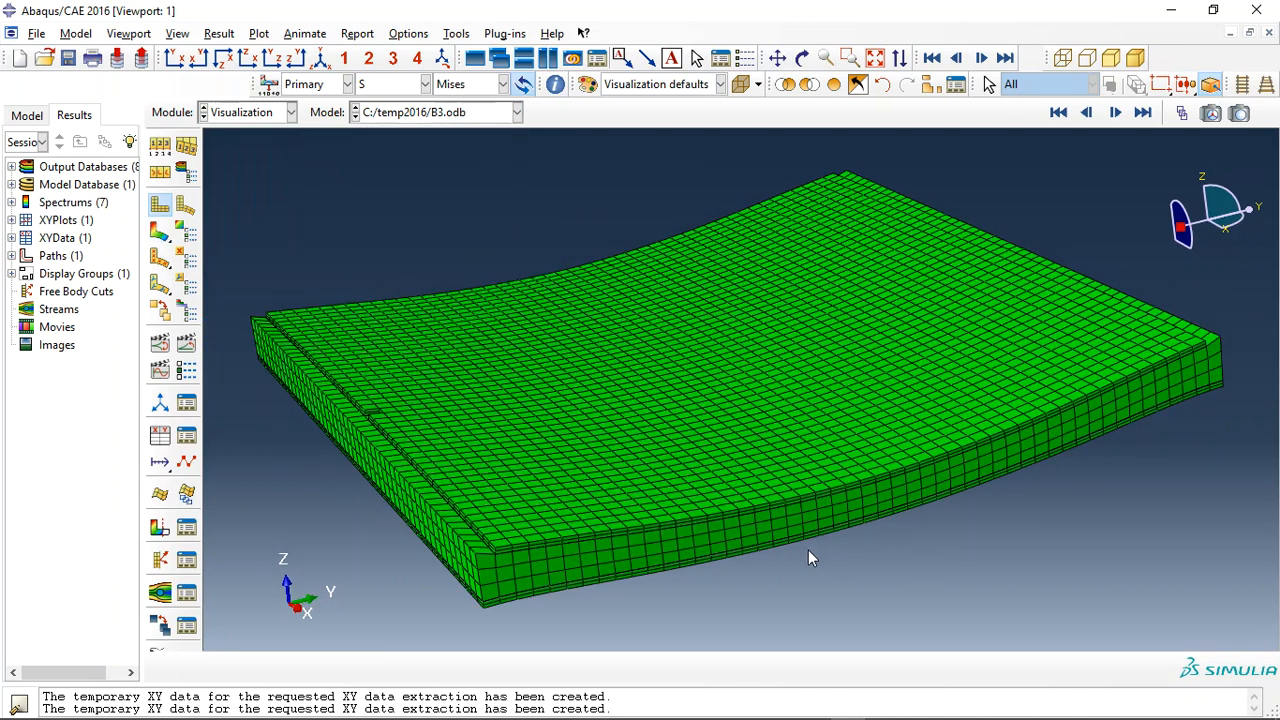
pyautogui.moveTo(448, 478)
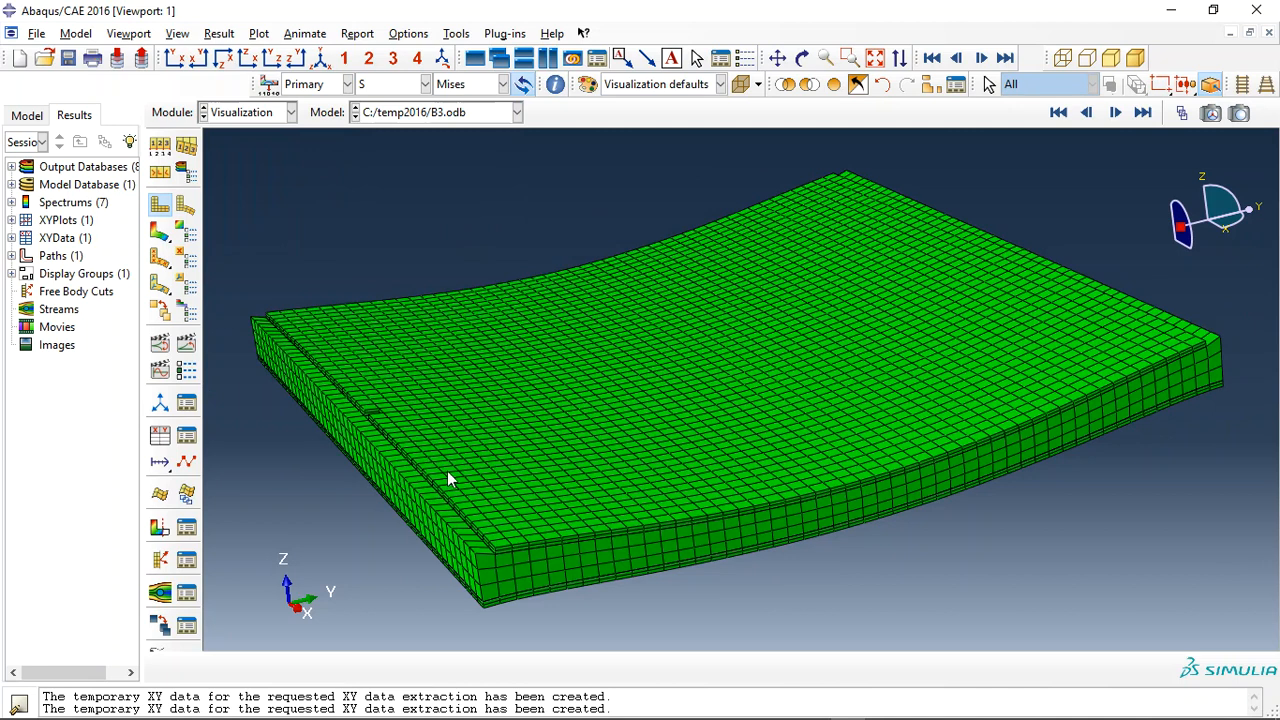
pyautogui.moveTo(460, 230)
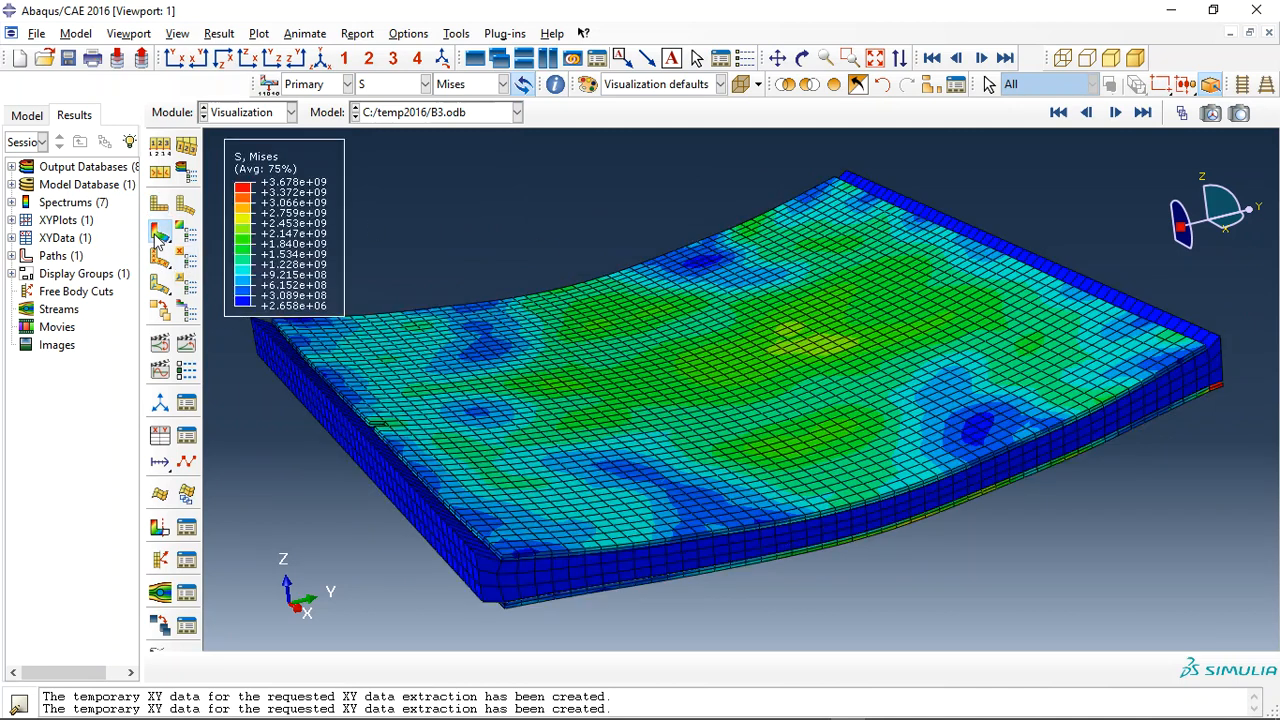
pyautogui.moveTo(700, 195)
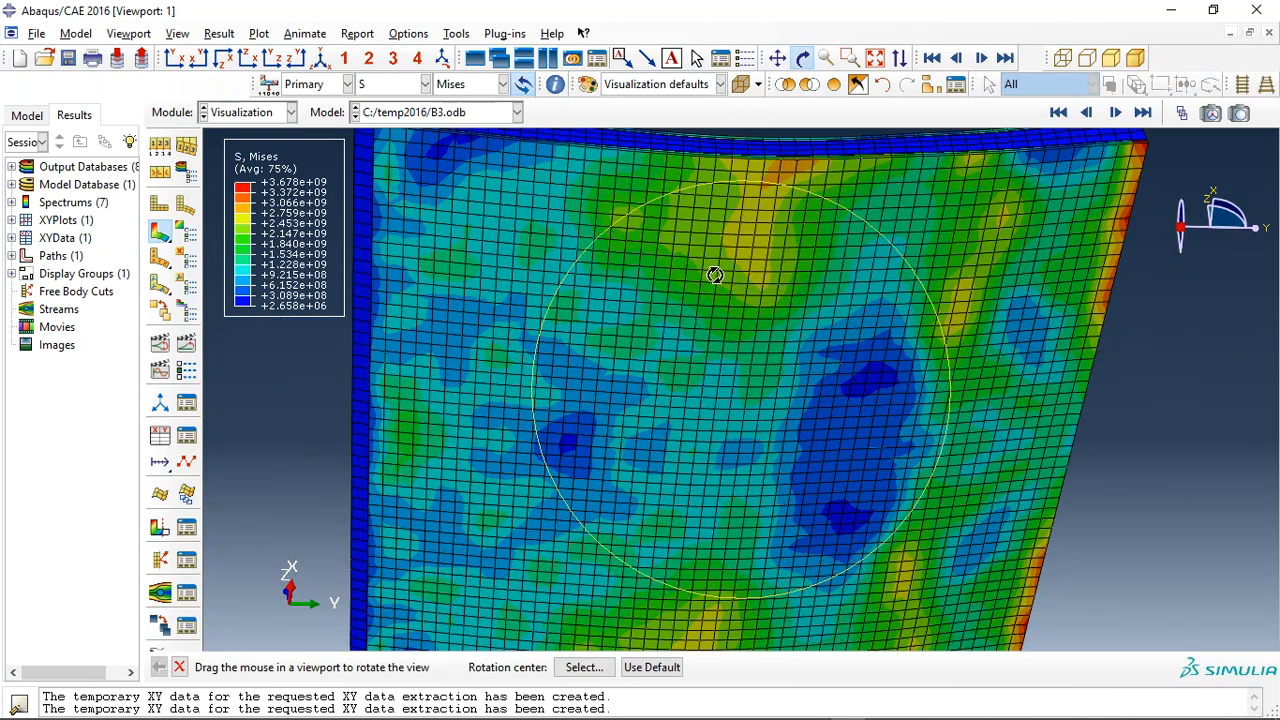
# - Orbit around the panel's raised corner edge and back to a full view
pyautogui.moveTo(715, 275); pyautogui.dragTo(415, 273)
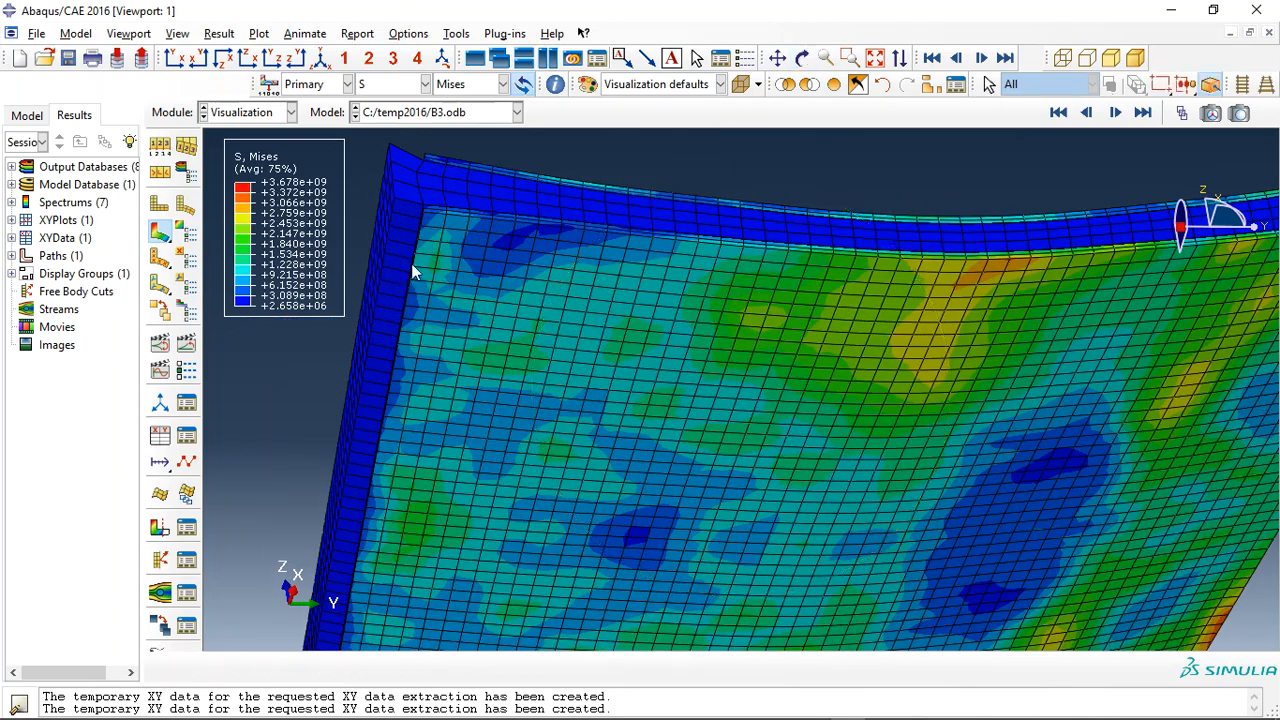
pyautogui.moveTo(420, 245)
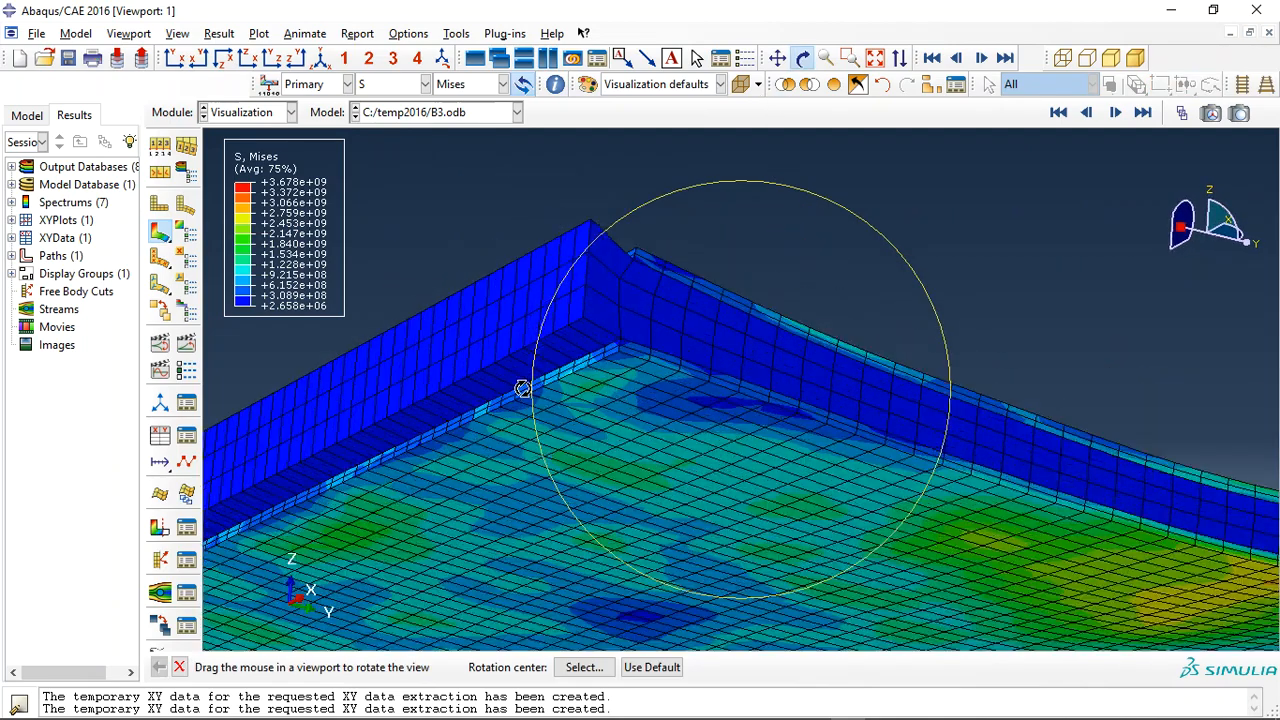
pyautogui.moveTo(523, 388); pyautogui.dragTo(588, 350)
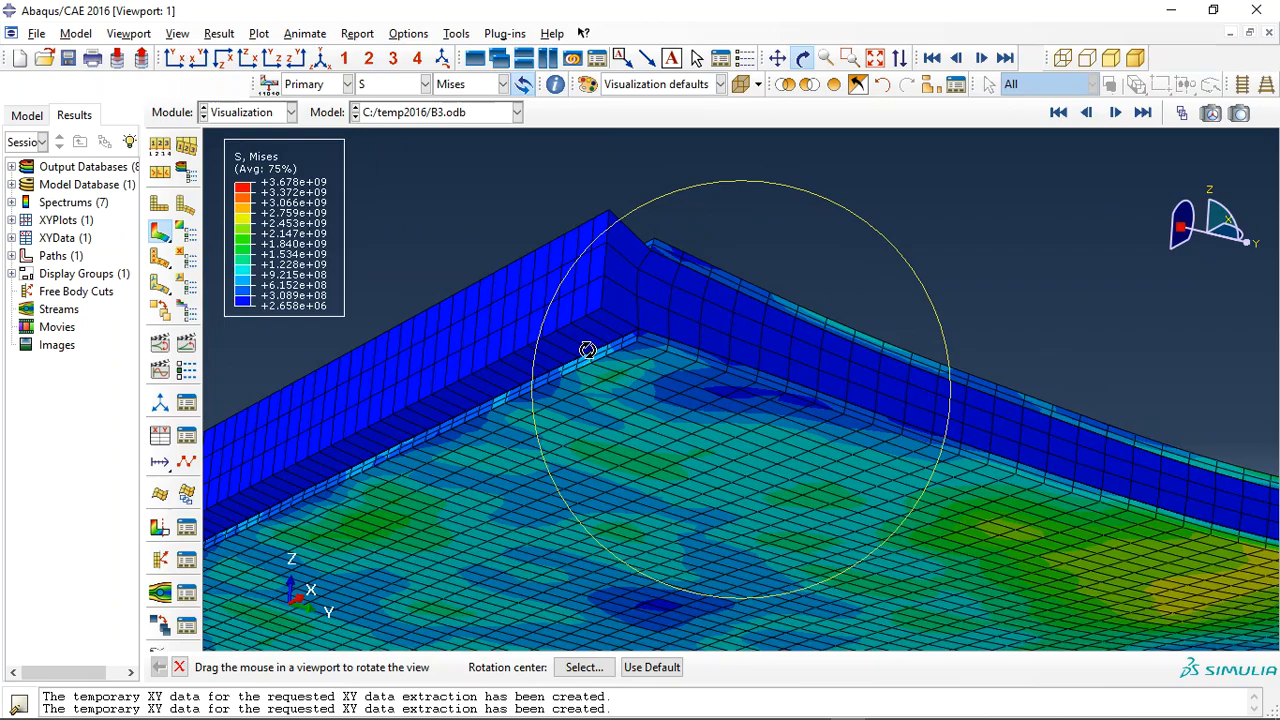
pyautogui.moveTo(588, 350); pyautogui.dragTo(933, 421)
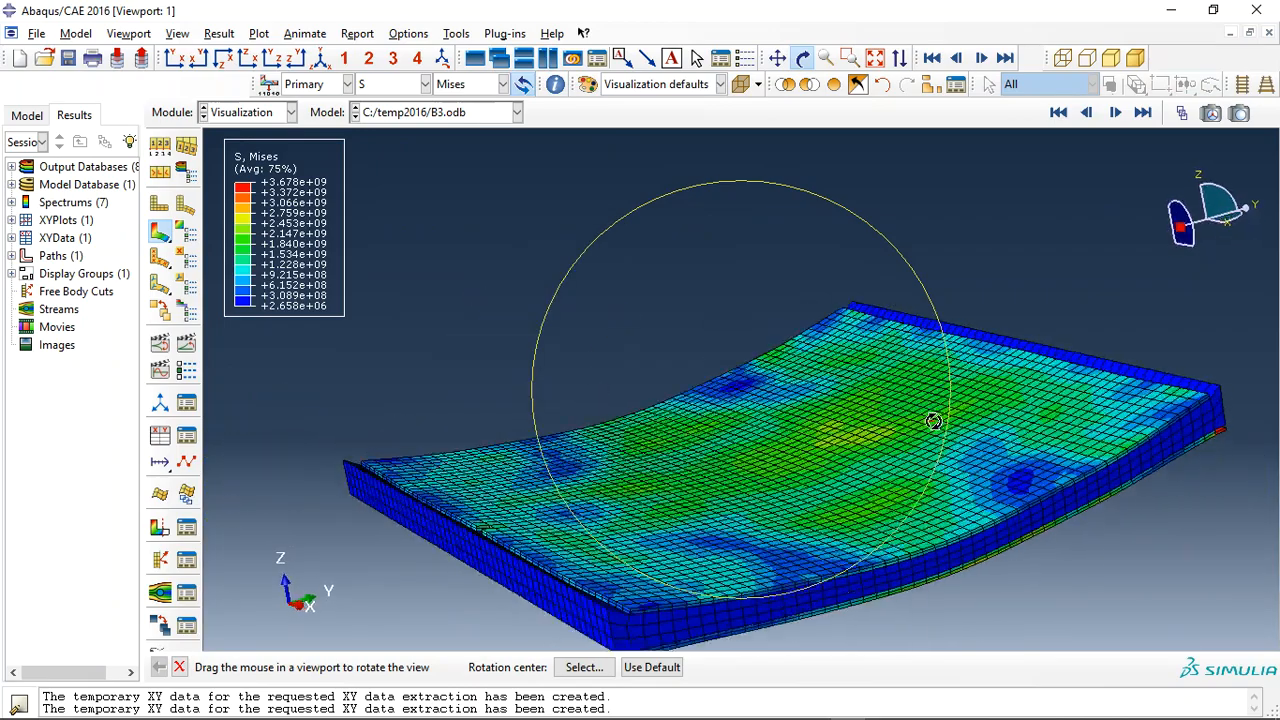
pyautogui.moveTo(933, 421); pyautogui.dragTo(595, 355)
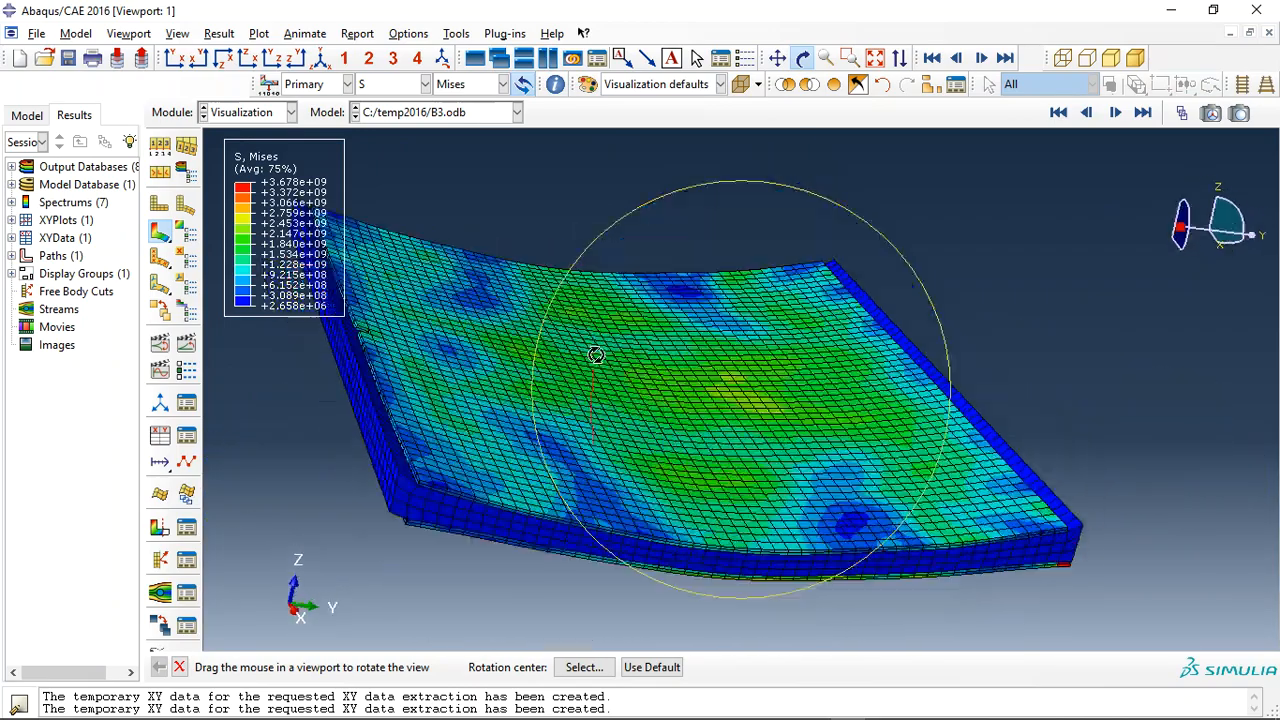
pyautogui.moveTo(595, 355); pyautogui.dragTo(865, 425)
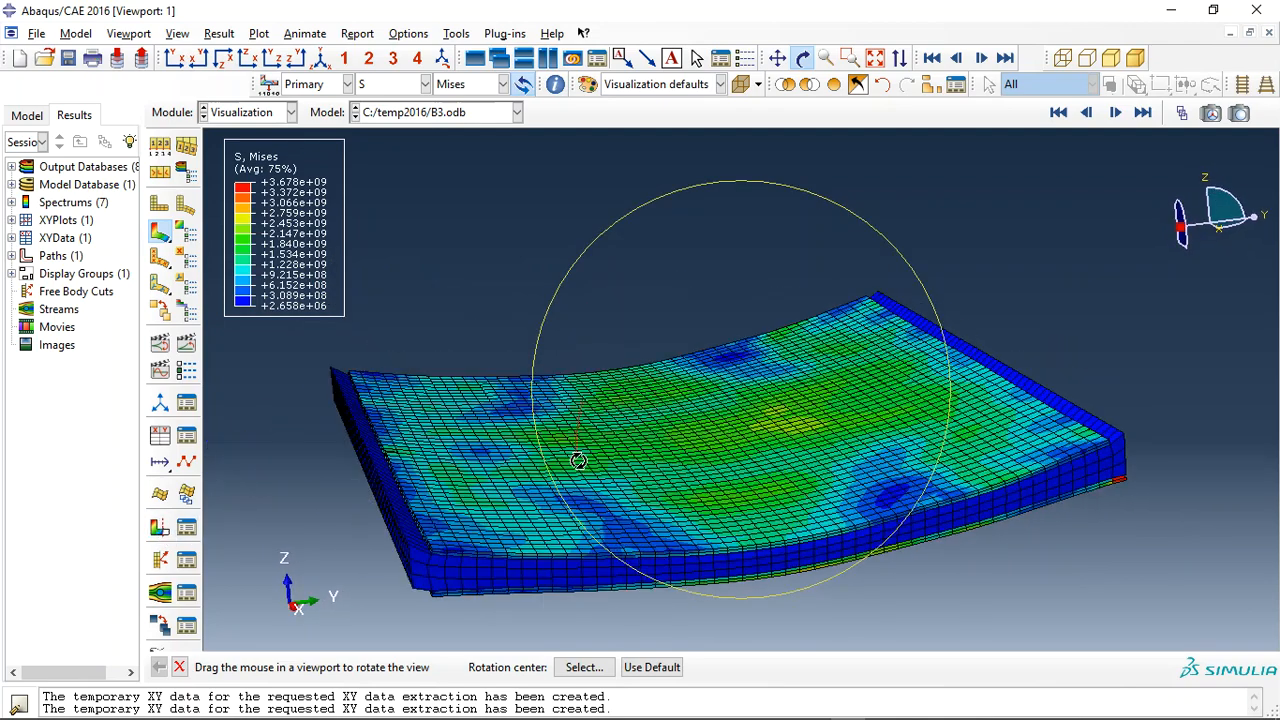
# - Cap the Mises contour maximum at about 2.418e+09 and play the animation
pyautogui.moveTo(578, 461); pyautogui.dragTo(560, 345)
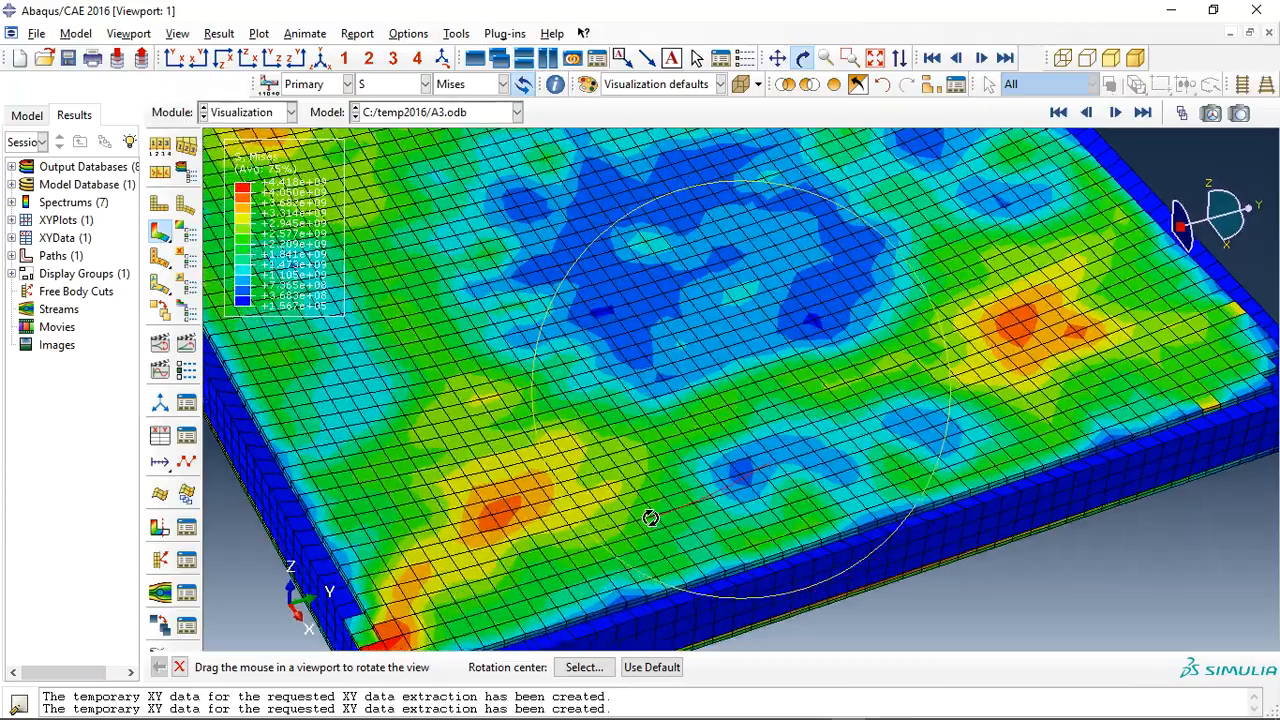
pyautogui.moveTo(651, 518); pyautogui.dragTo(700, 497)
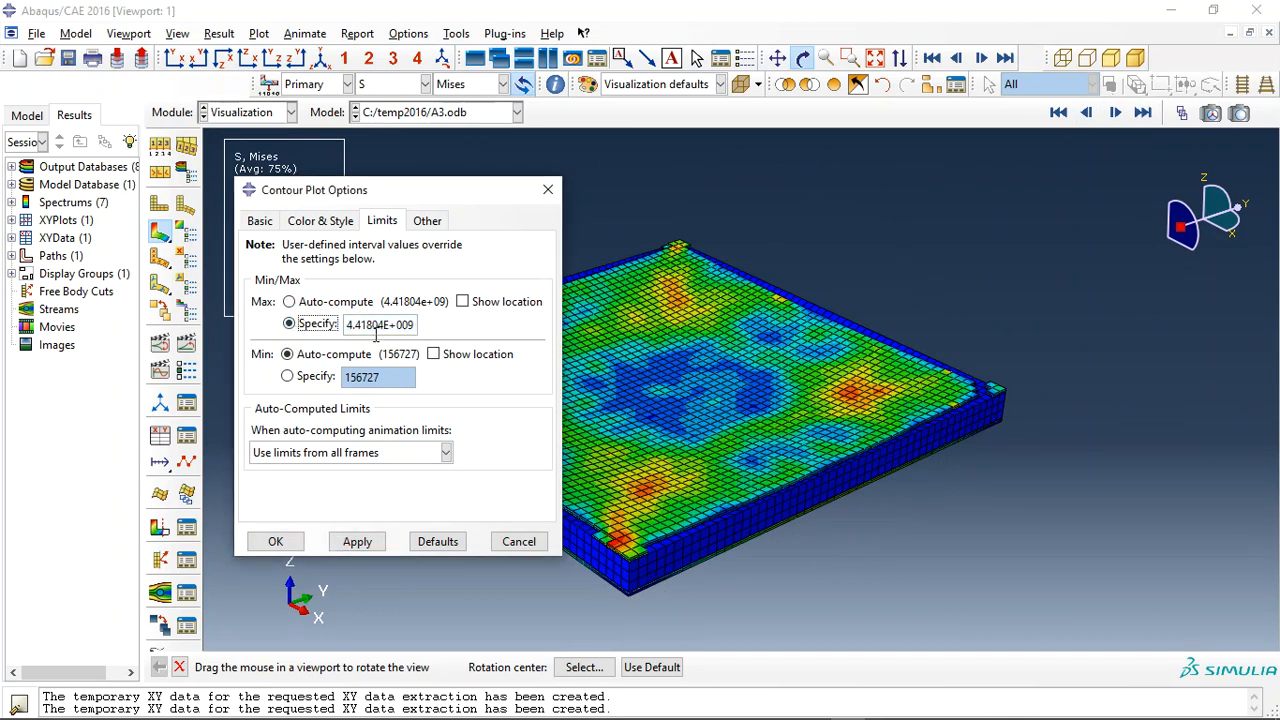
pyautogui.click(357, 541)
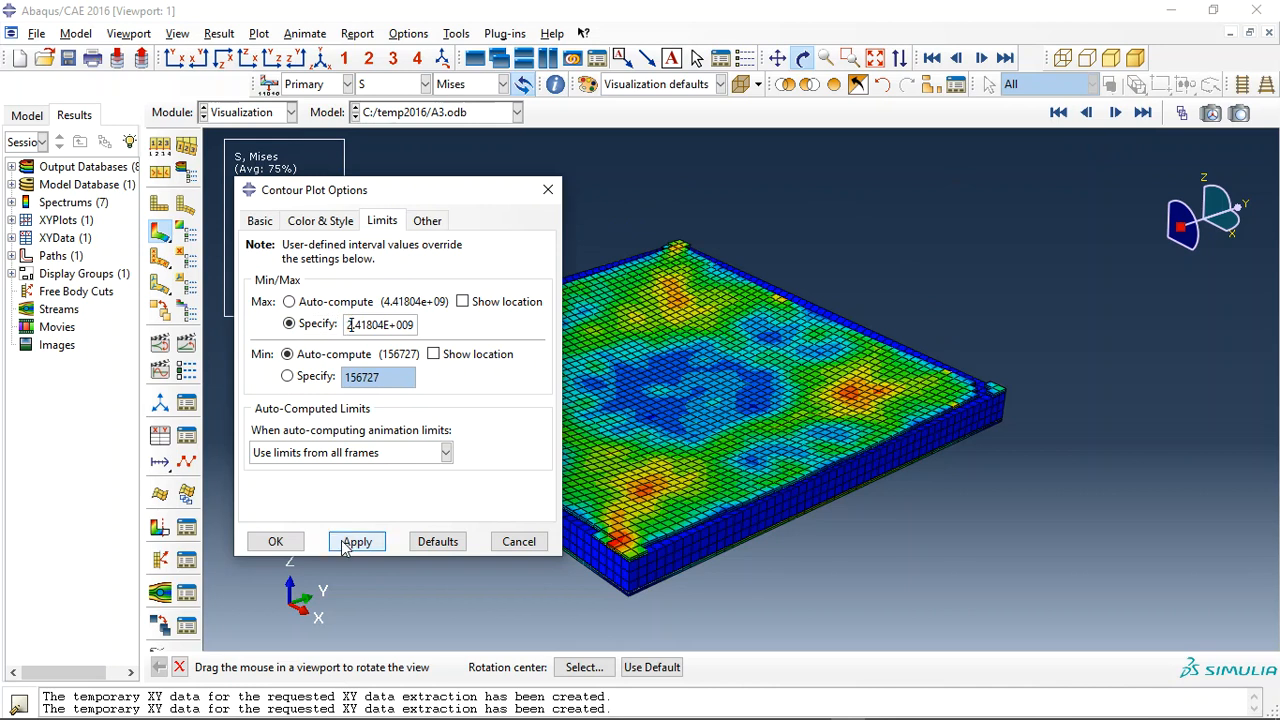
pyautogui.click(357, 541)
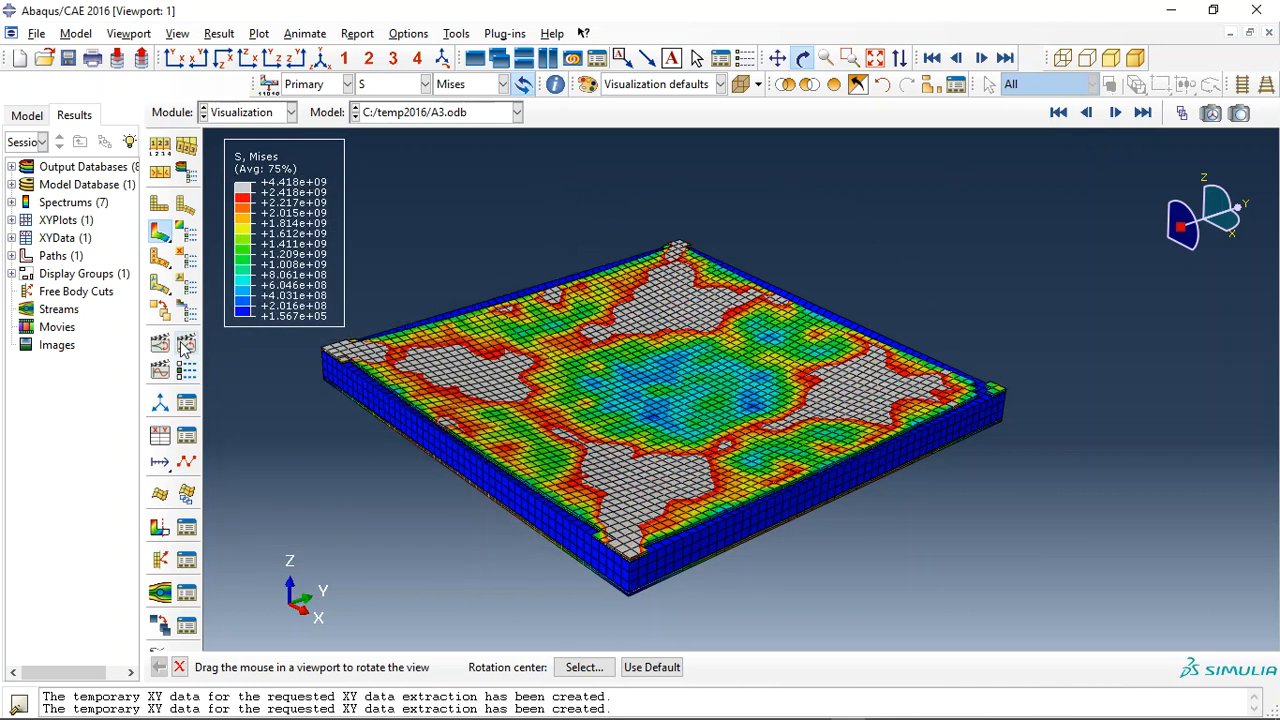
pyautogui.click(1142, 112)
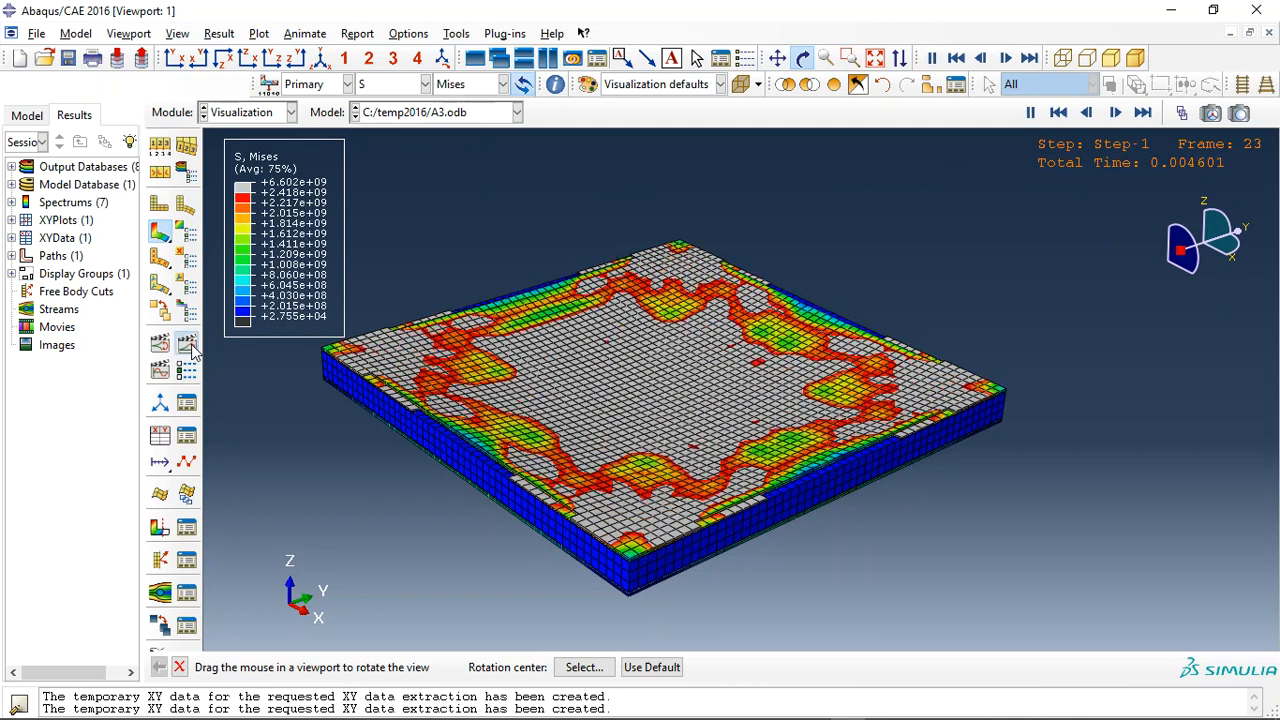
# - Stop on final frame 60 and rotate toward a corner to inspect grey failed elements
pyautogui.click(1116, 112)
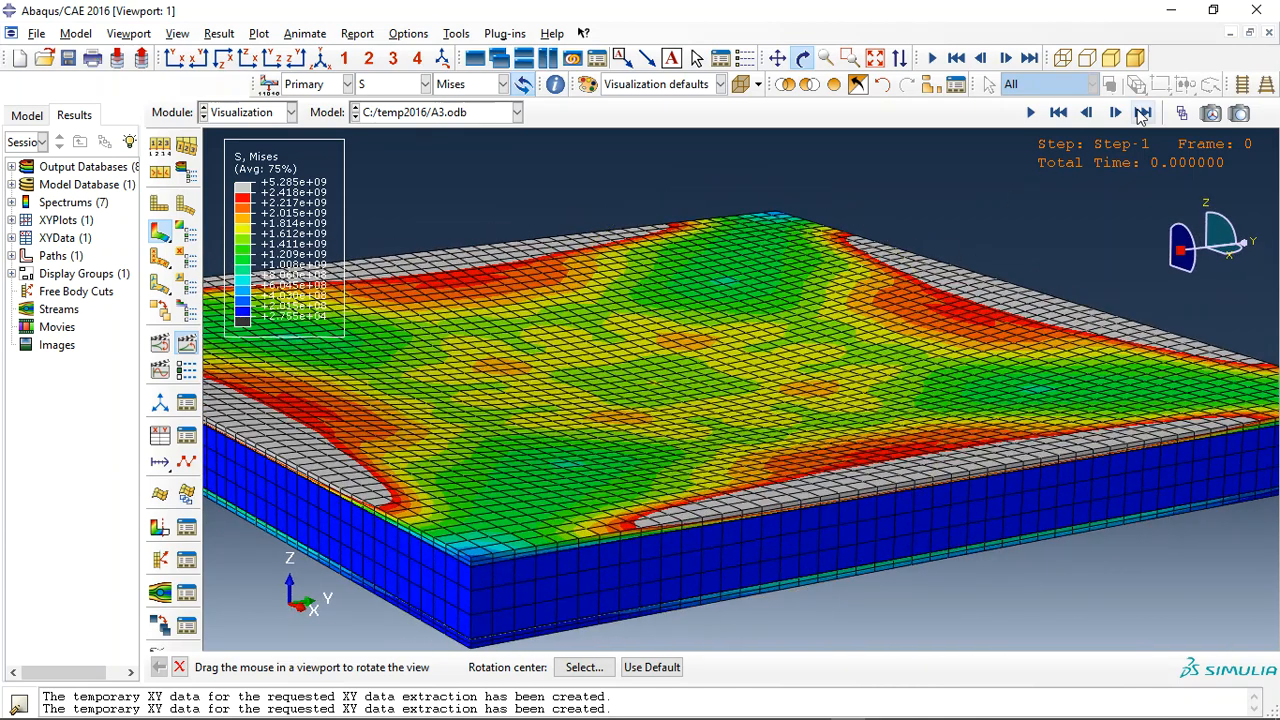
pyautogui.click(1143, 112)
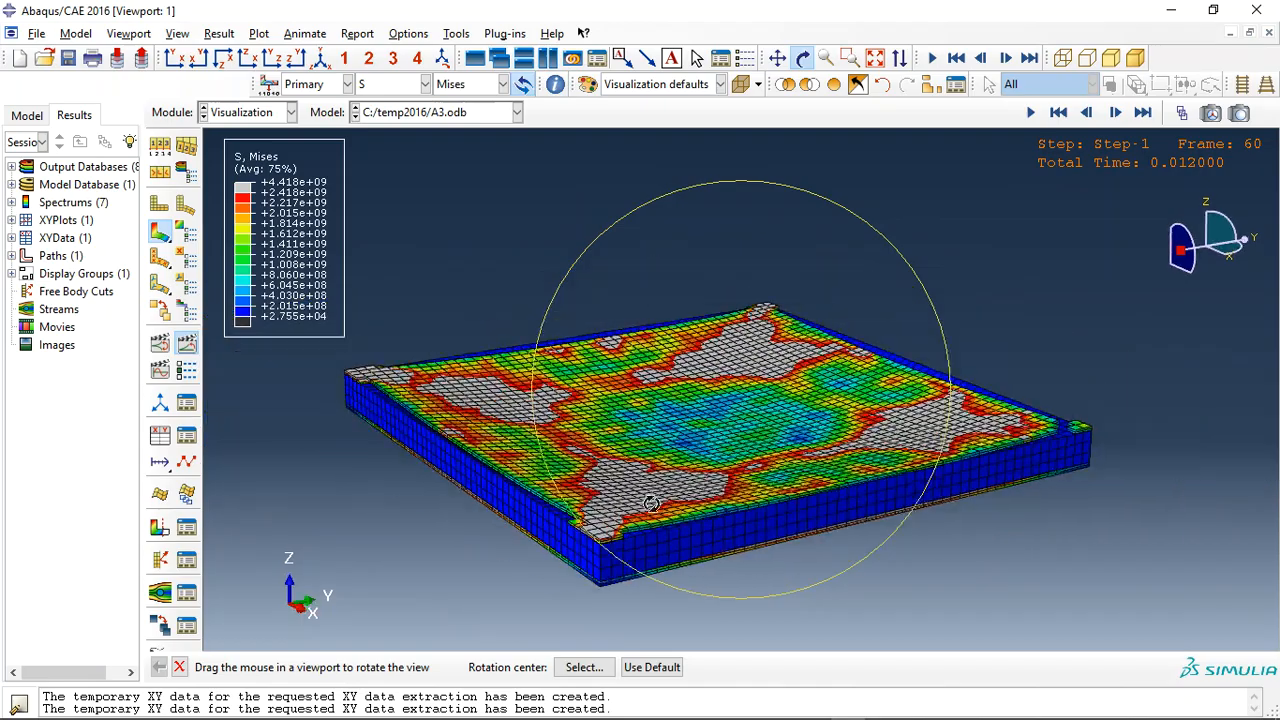
pyautogui.moveTo(650, 503); pyautogui.dragTo(628, 583)
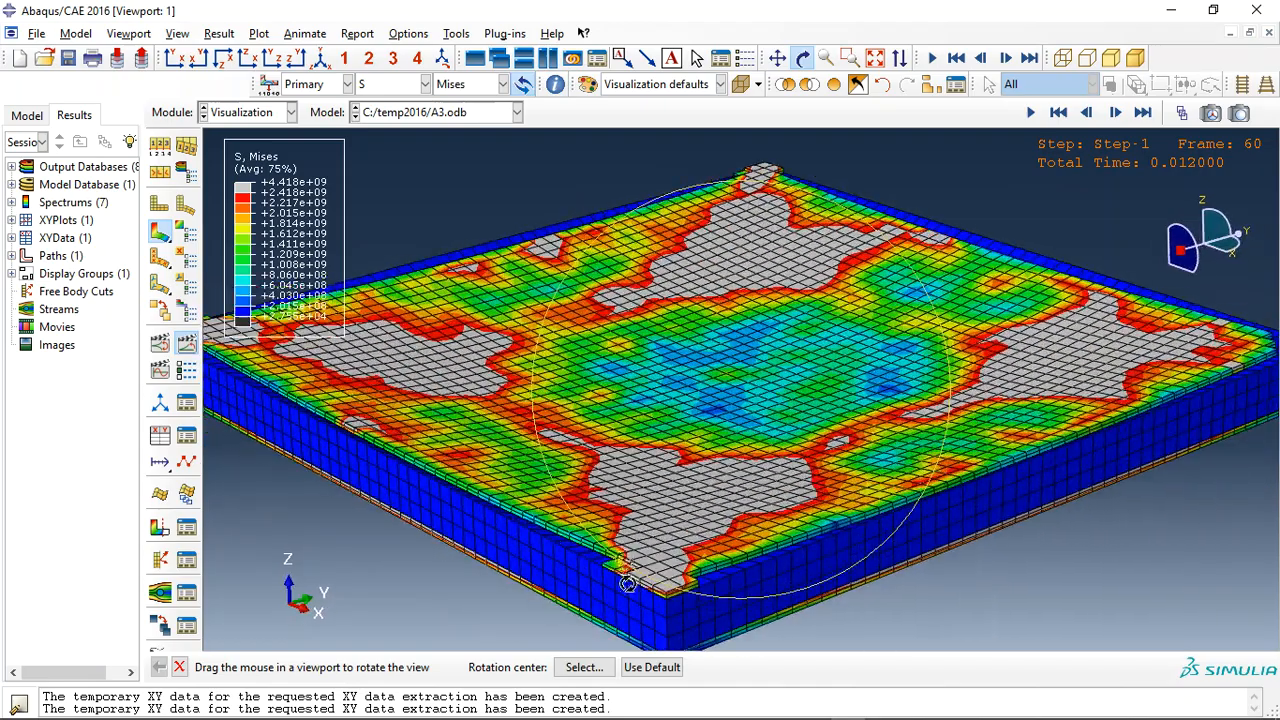
pyautogui.moveTo(628, 583); pyautogui.dragTo(448, 471)
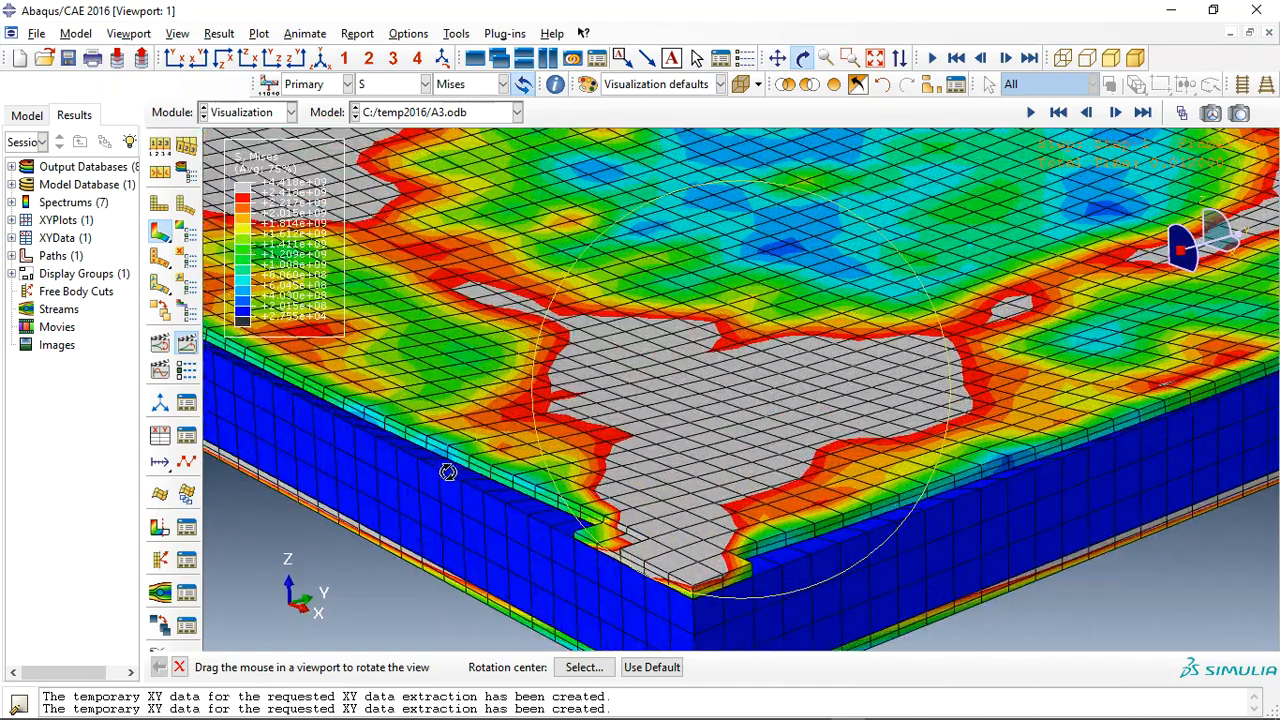
pyautogui.moveTo(448, 471); pyautogui.dragTo(767, 539)
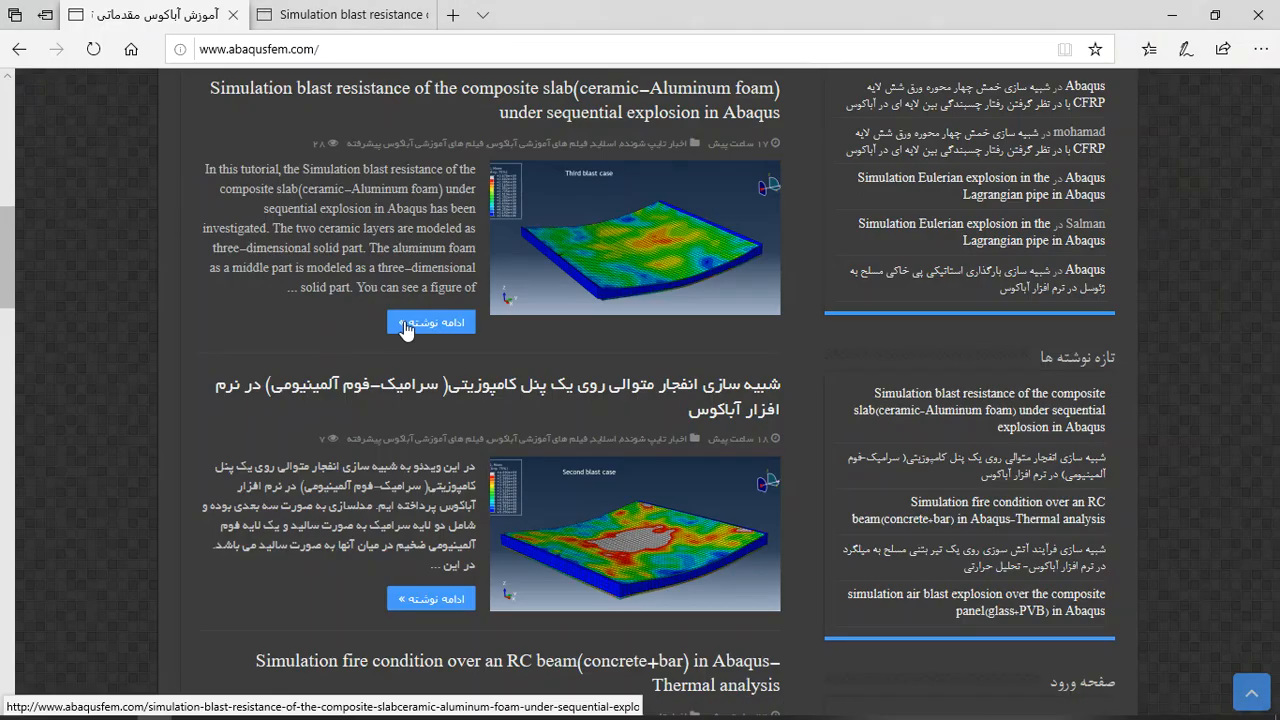
pyautogui.scroll(3)
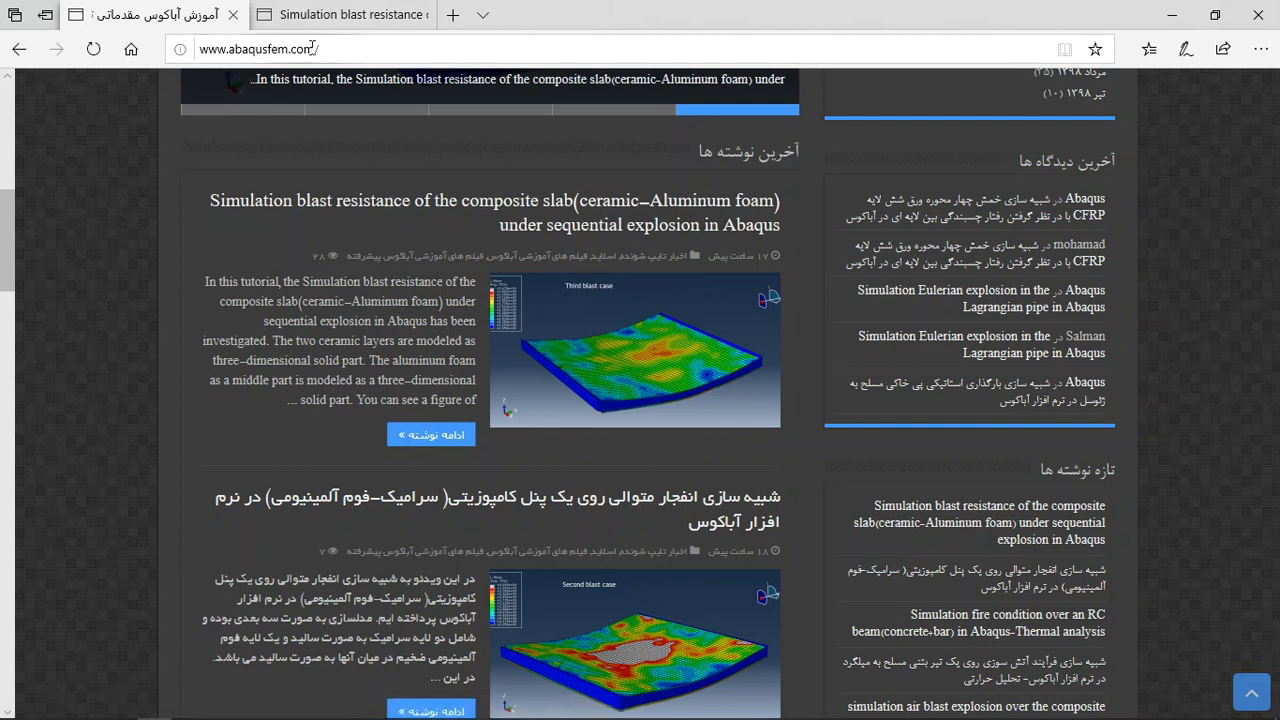
pyautogui.moveTo(530, 272)
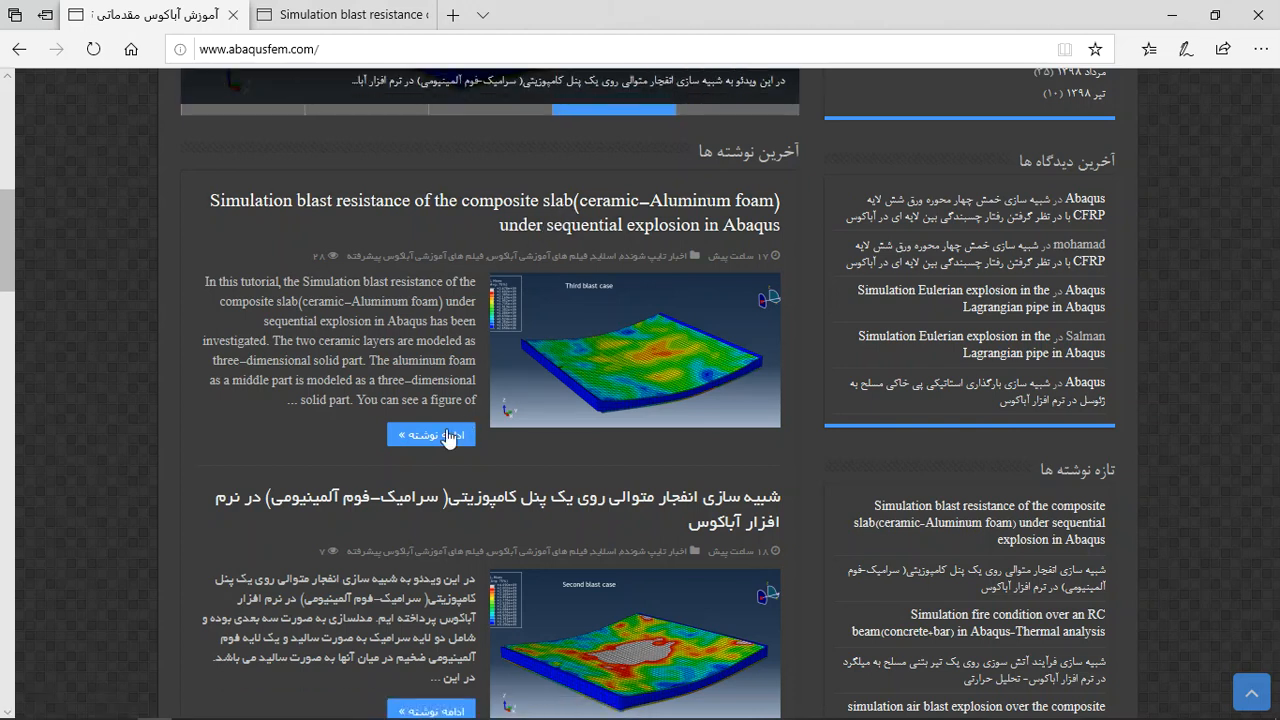
pyautogui.scroll(3)
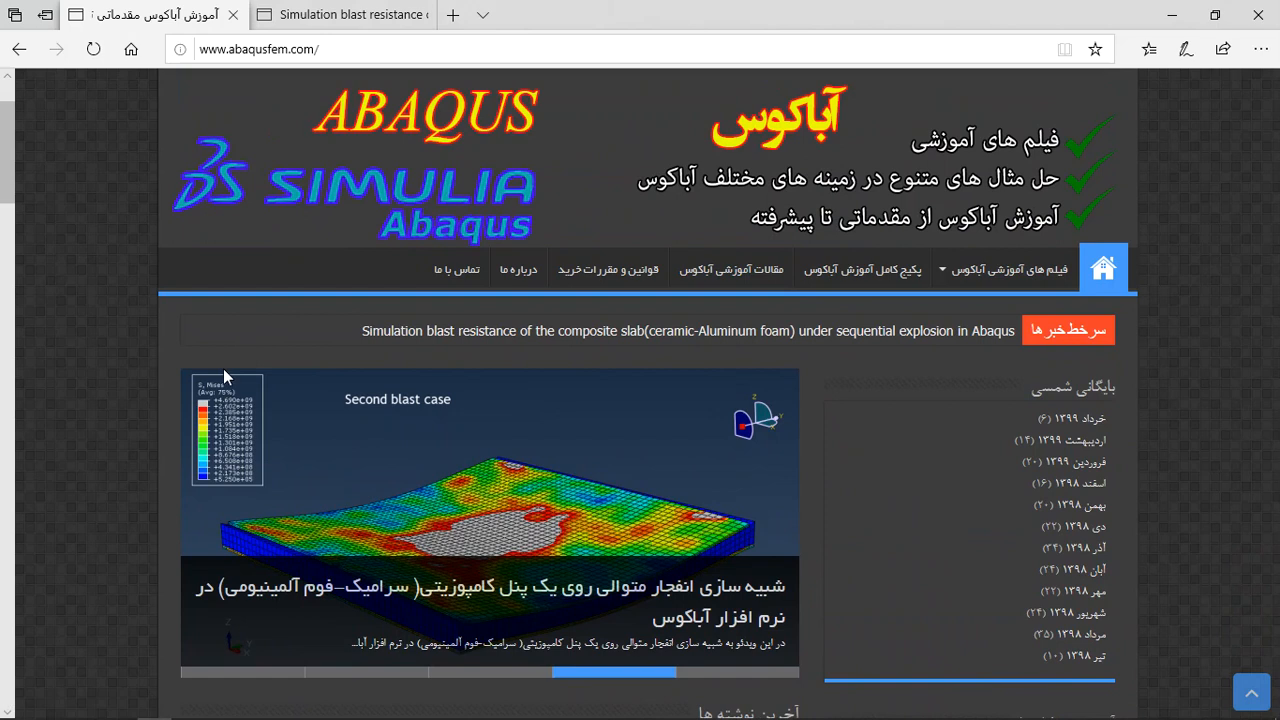
pyautogui.scroll(3)
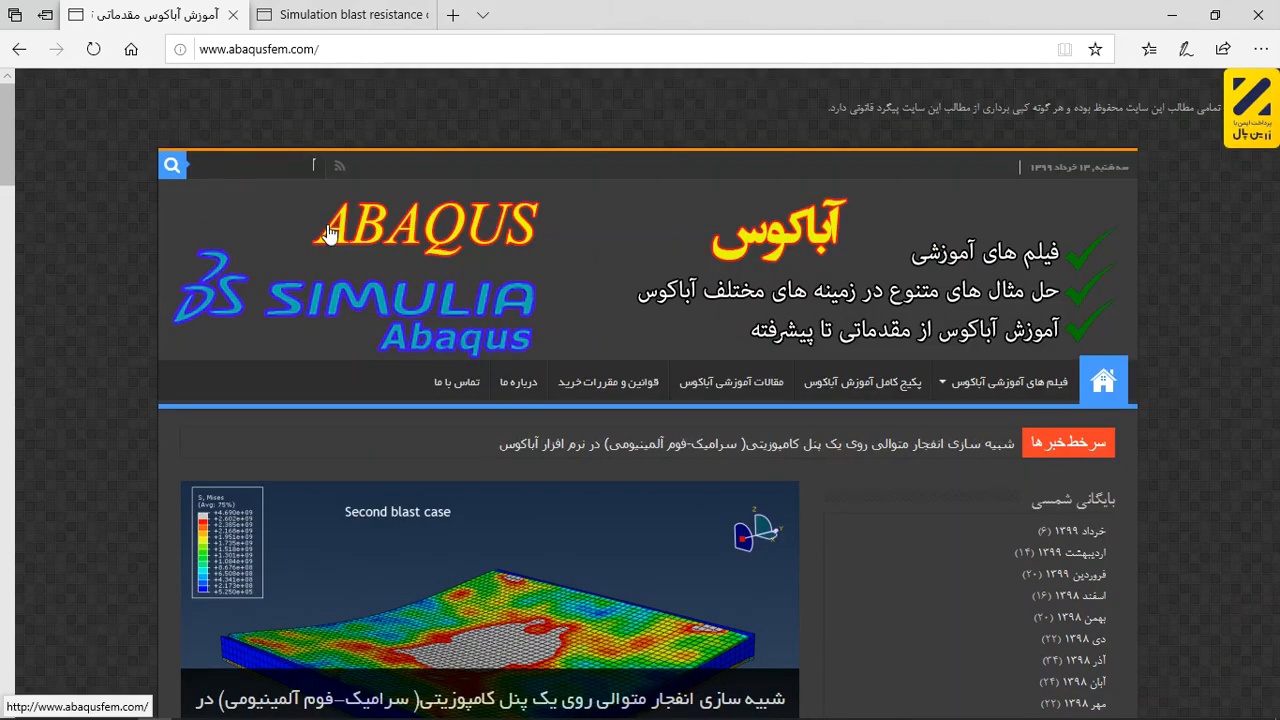
pyautogui.scroll(-3)
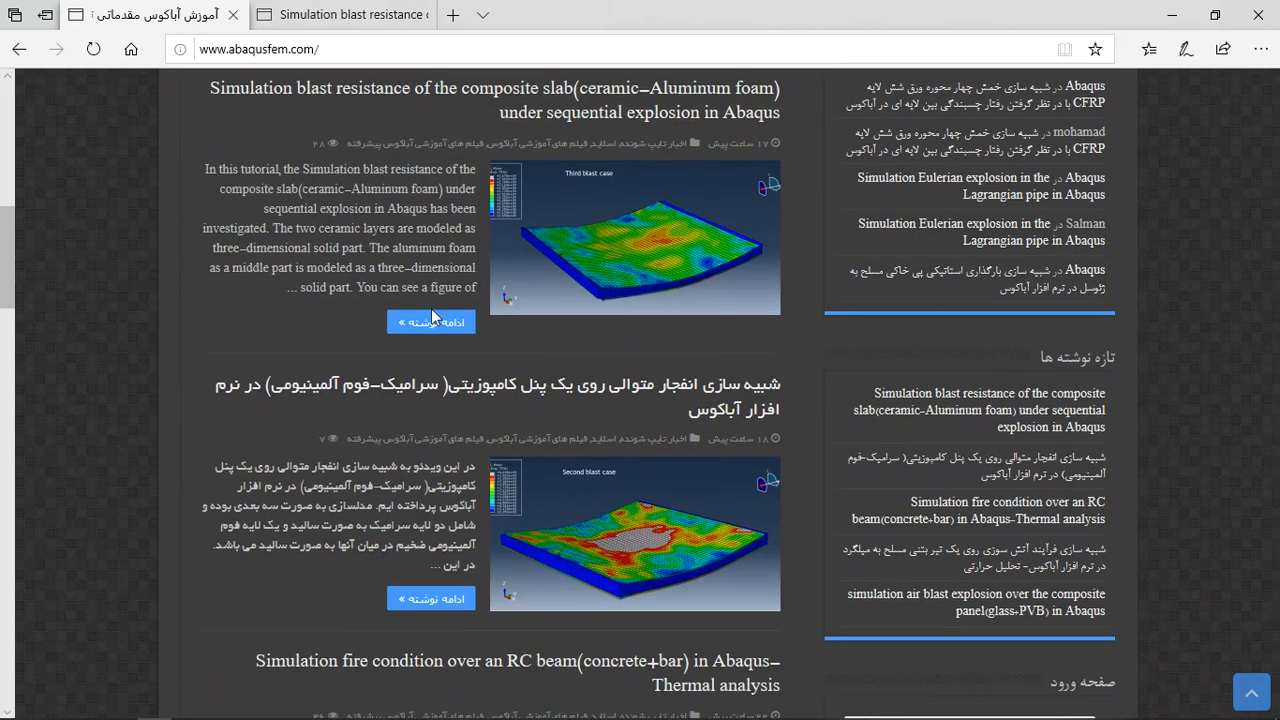
# - Open the ceramic–aluminum foam slab blast resistance post and scroll through its blast results
pyautogui.click(431, 322)
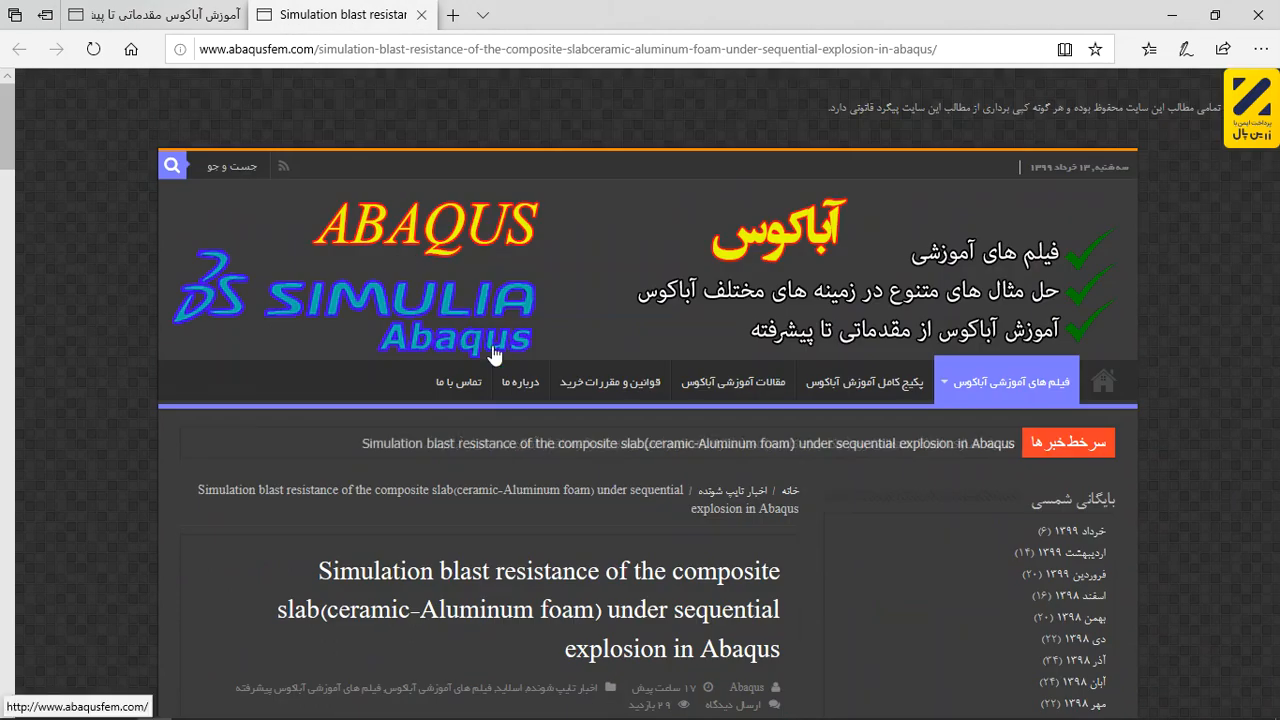
pyautogui.scroll(-3)
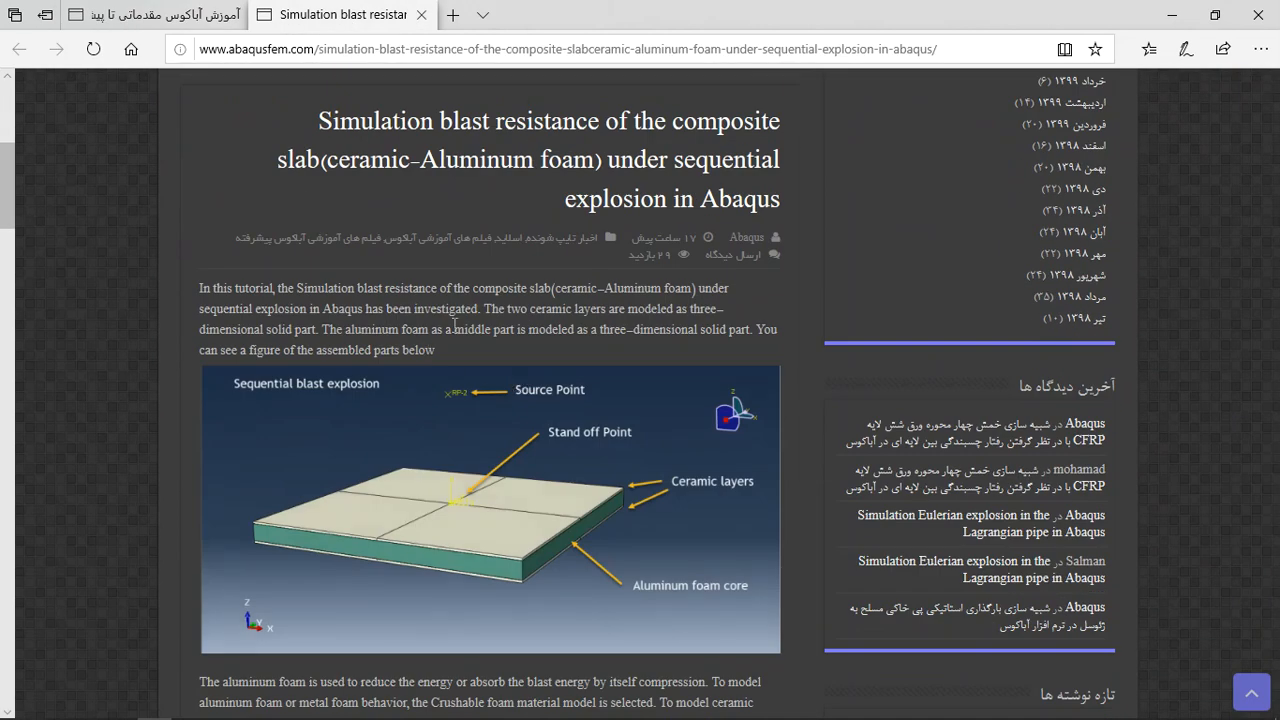
pyautogui.scroll(-3)
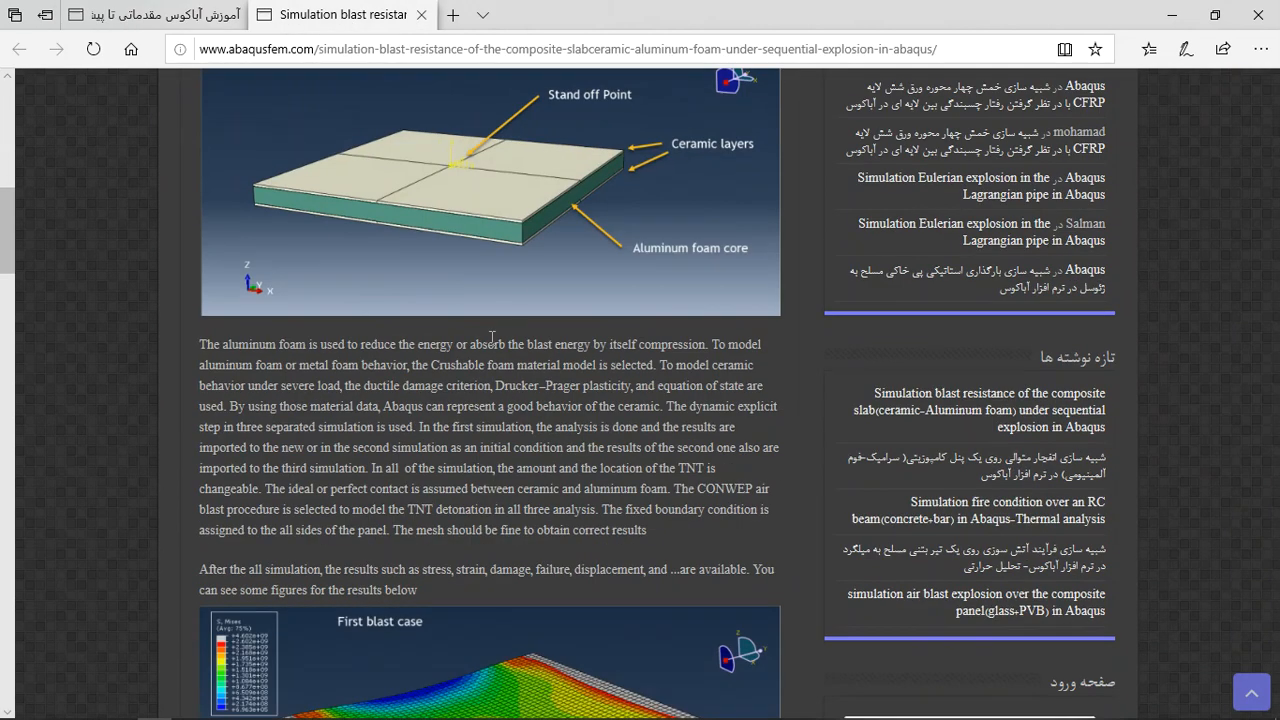
pyautogui.scroll(-3)
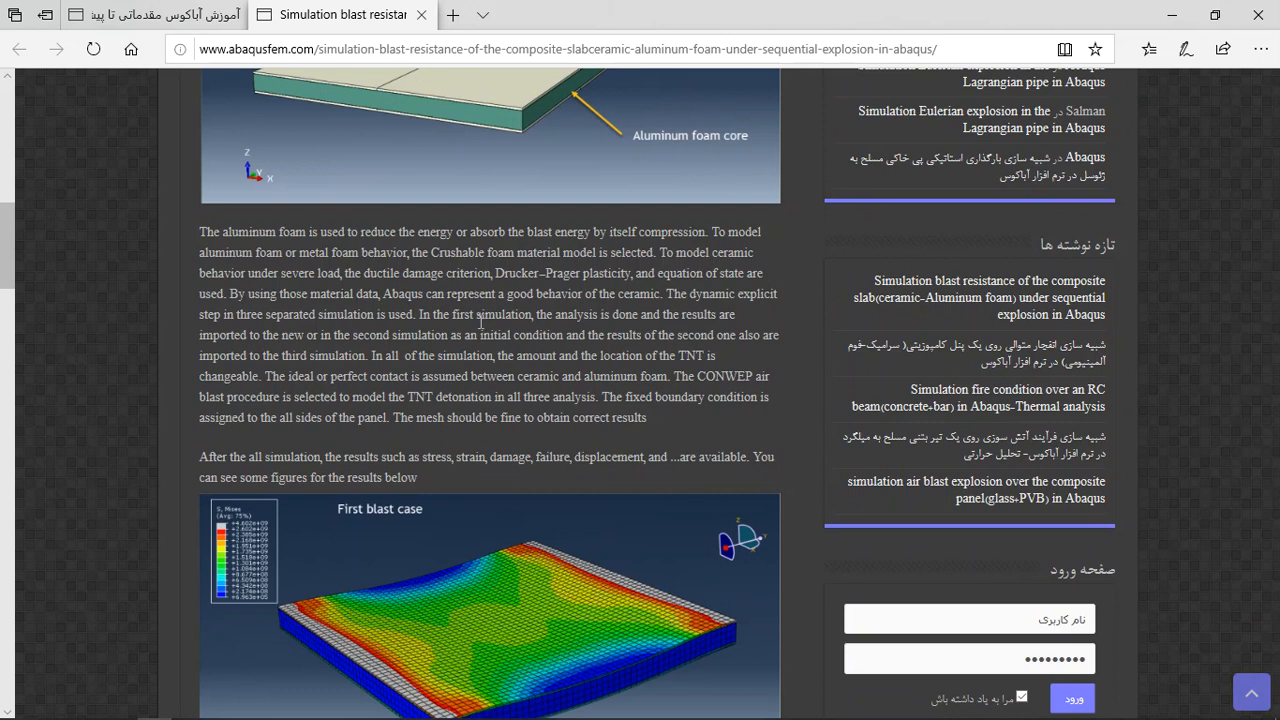
pyautogui.scroll(-3)
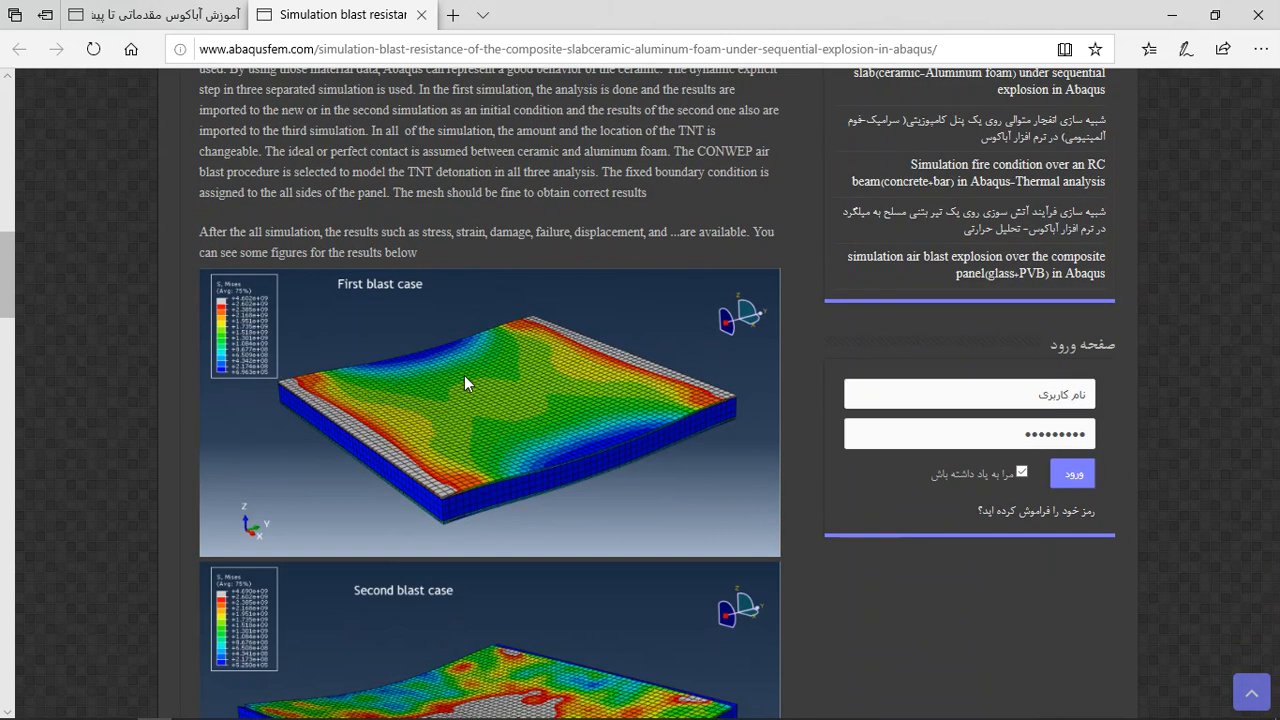
pyautogui.scroll(-3)
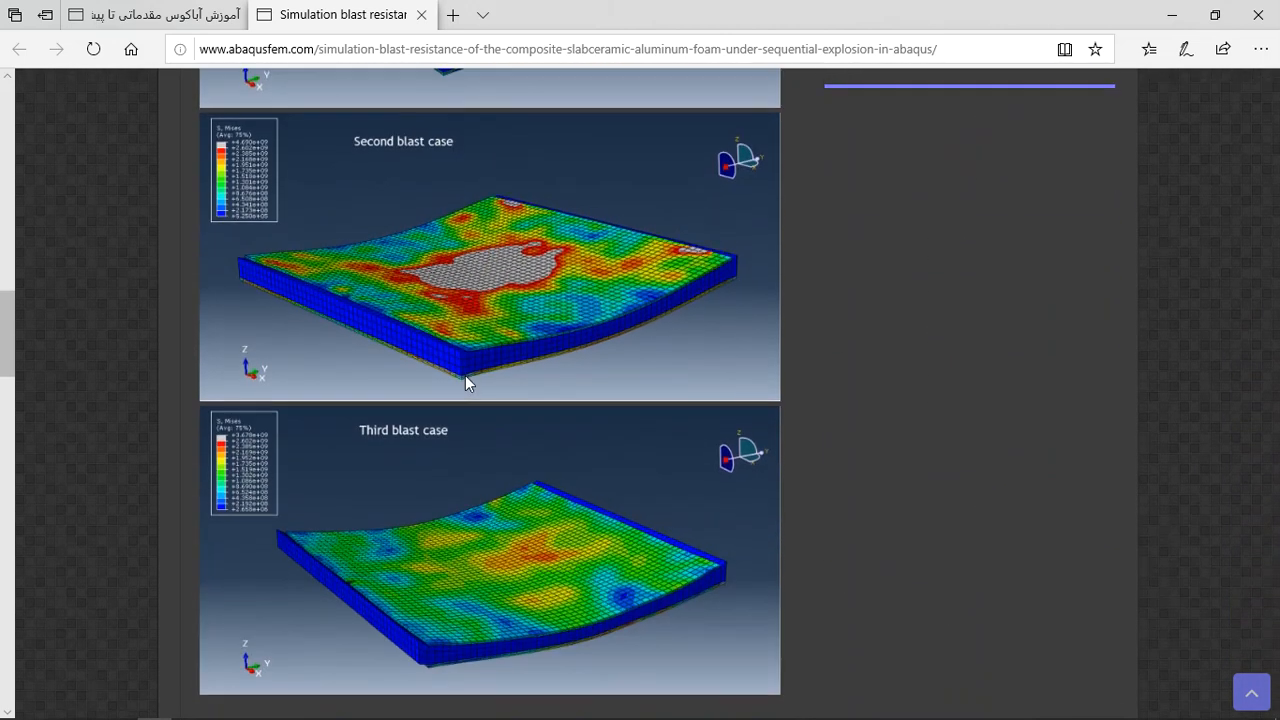
pyautogui.scroll(-3)
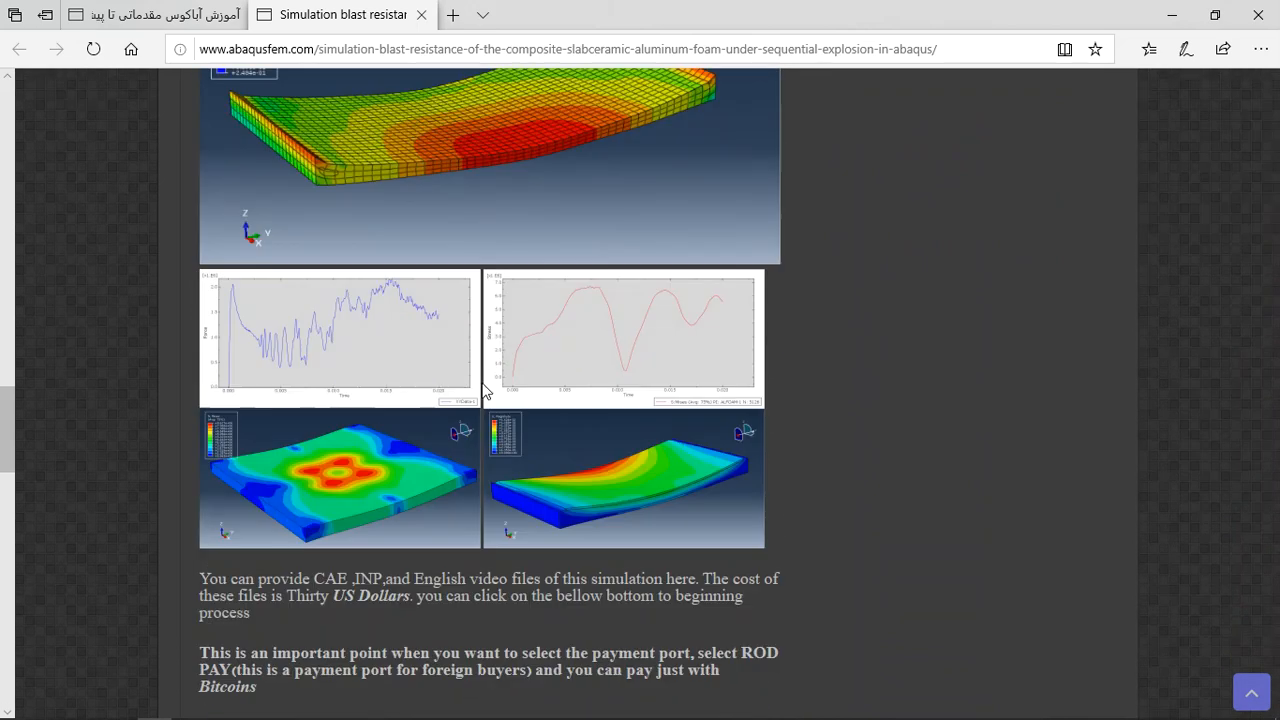
# - Scroll to the purchase section, clear the selection, and highlight the word PayPal
pyautogui.scroll(-3)
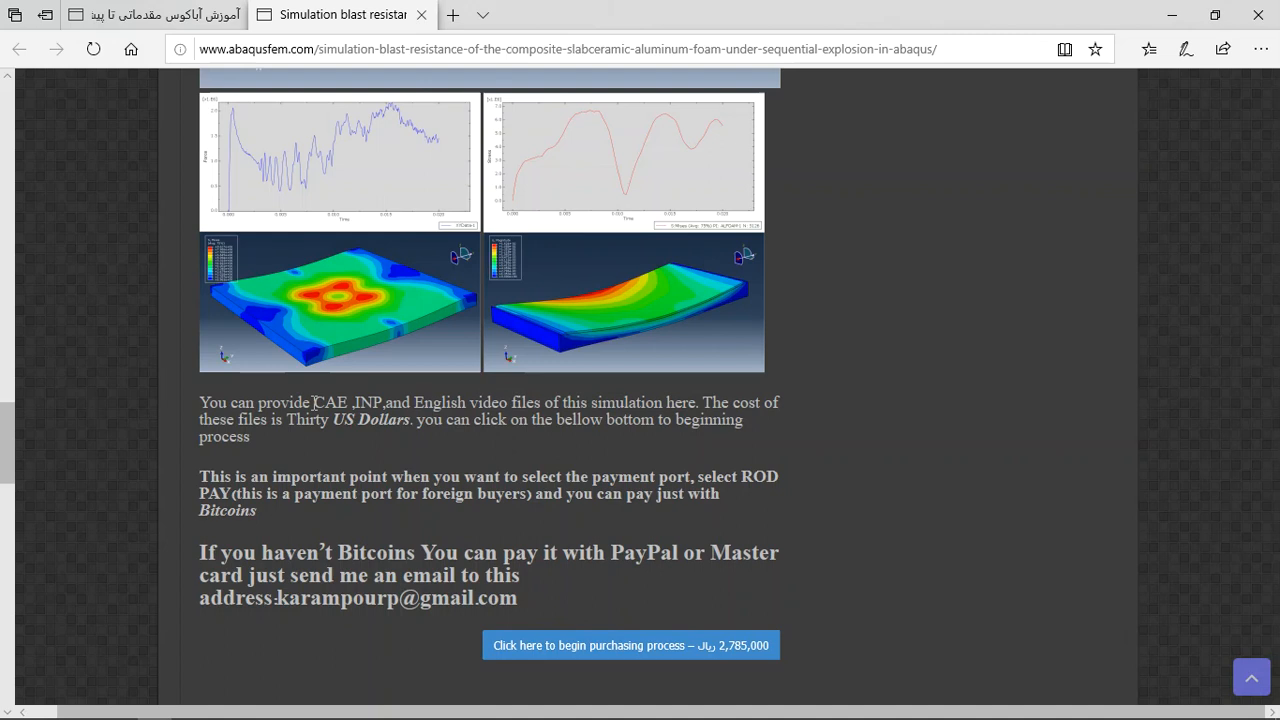
pyautogui.scroll(-3)
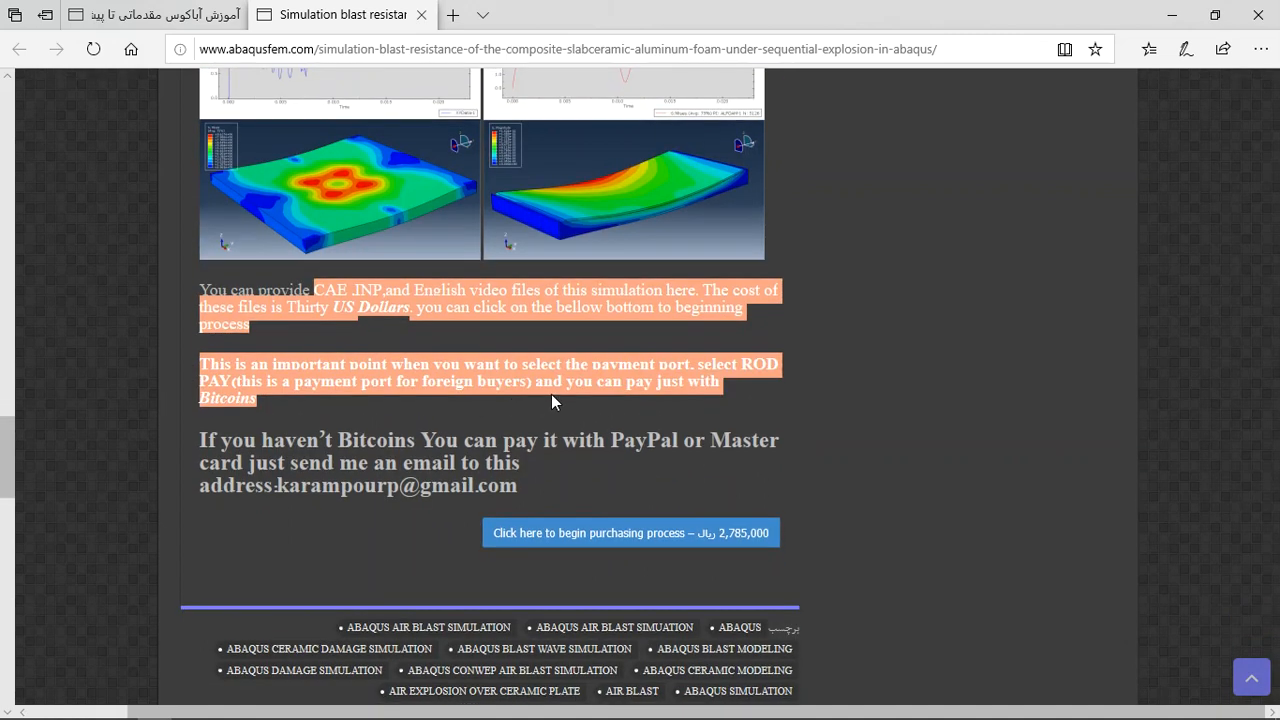
pyautogui.click(415, 350)
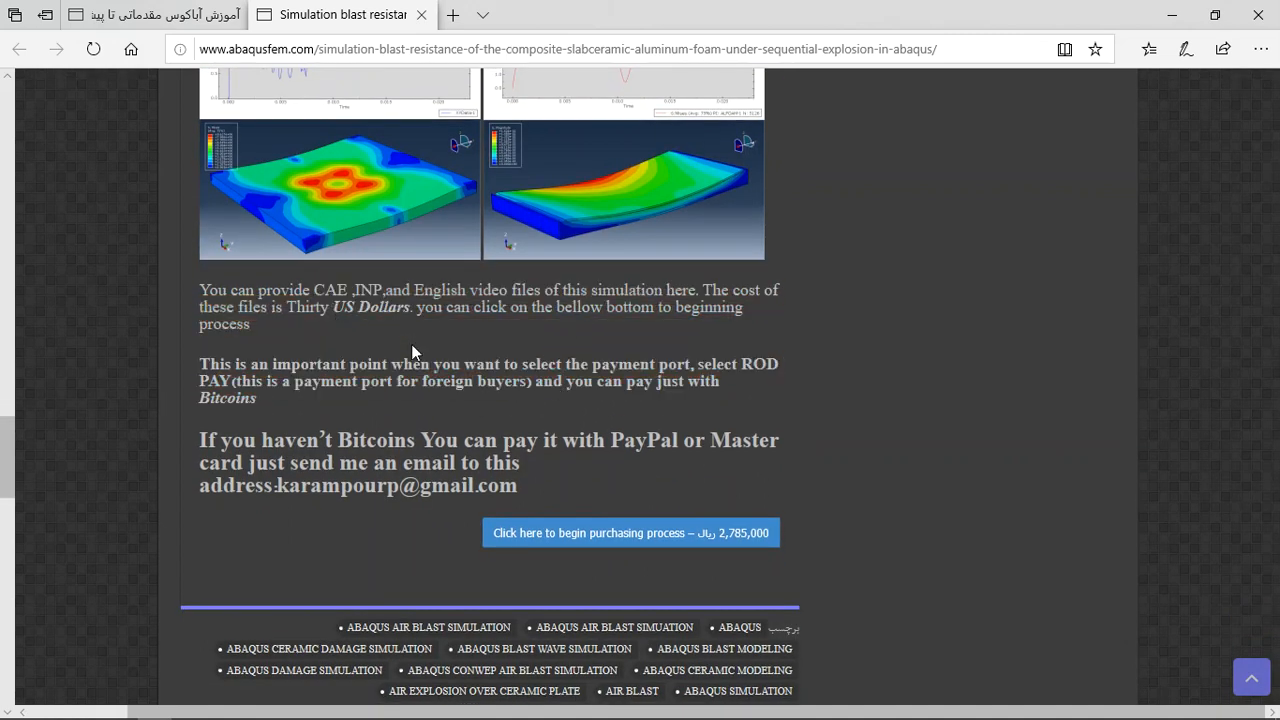
pyautogui.moveTo(540, 412)
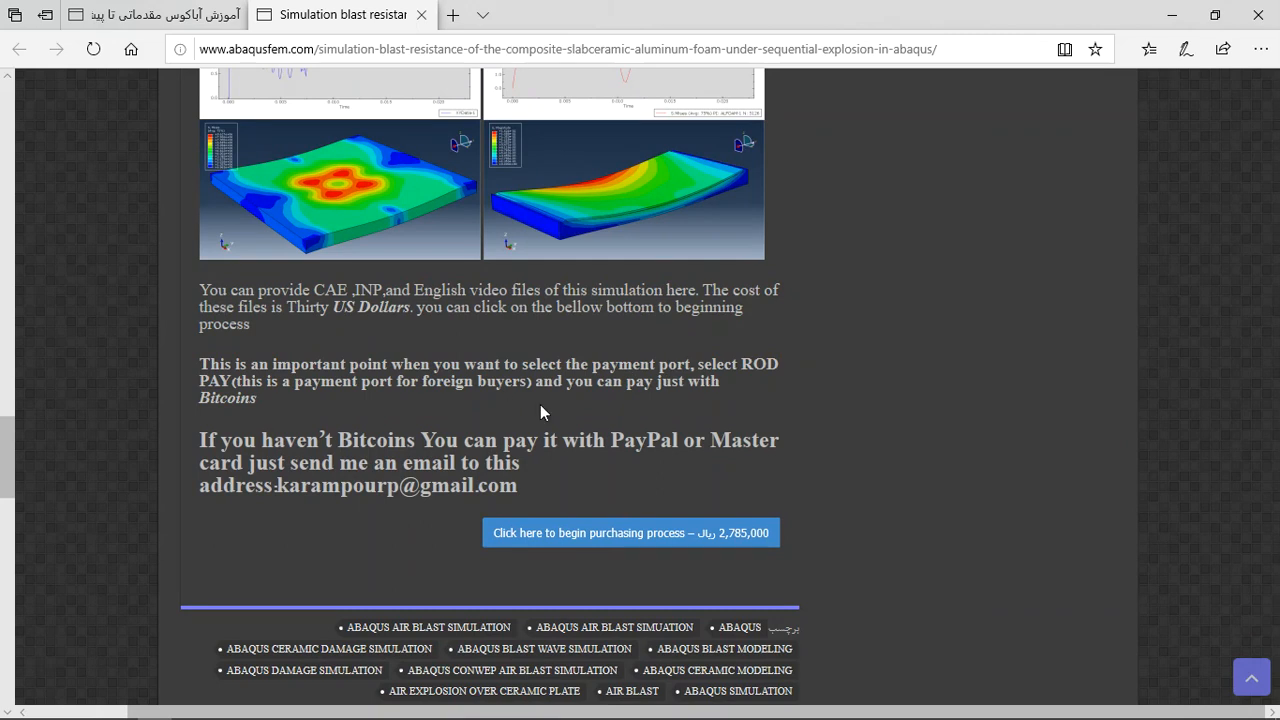
pyautogui.doubleClick(644, 440)
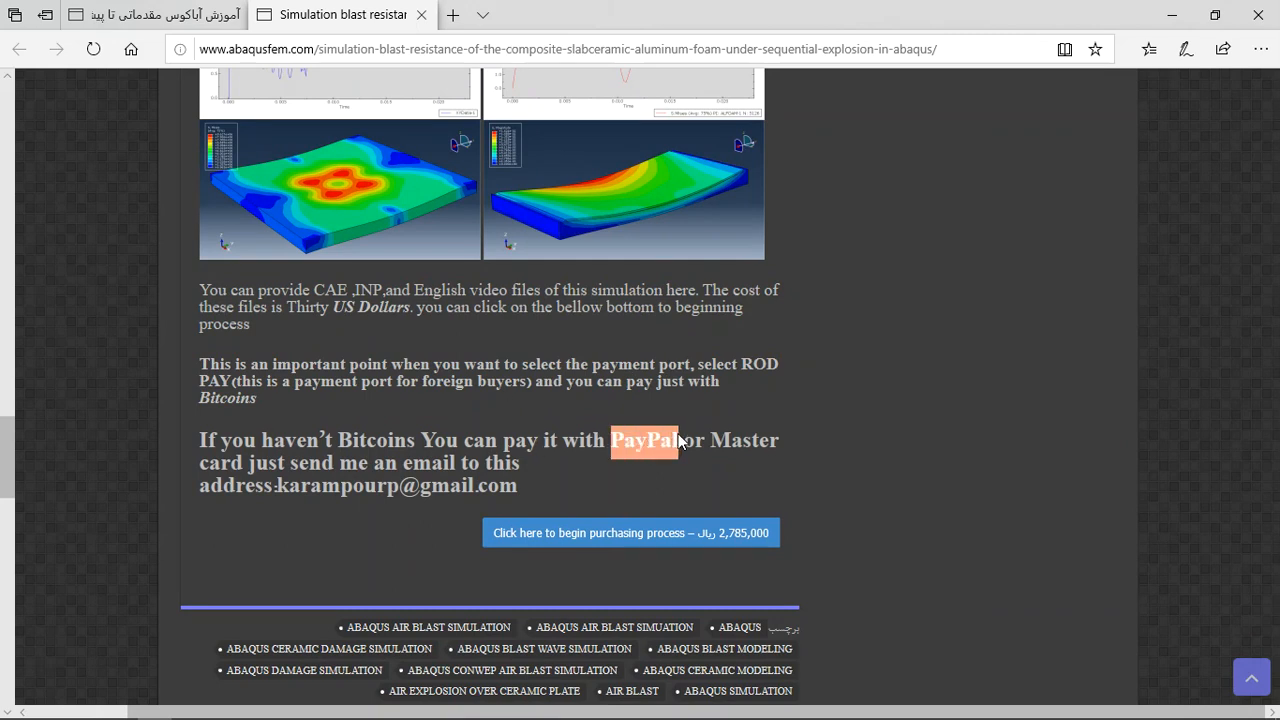
pyautogui.moveTo(532, 481)
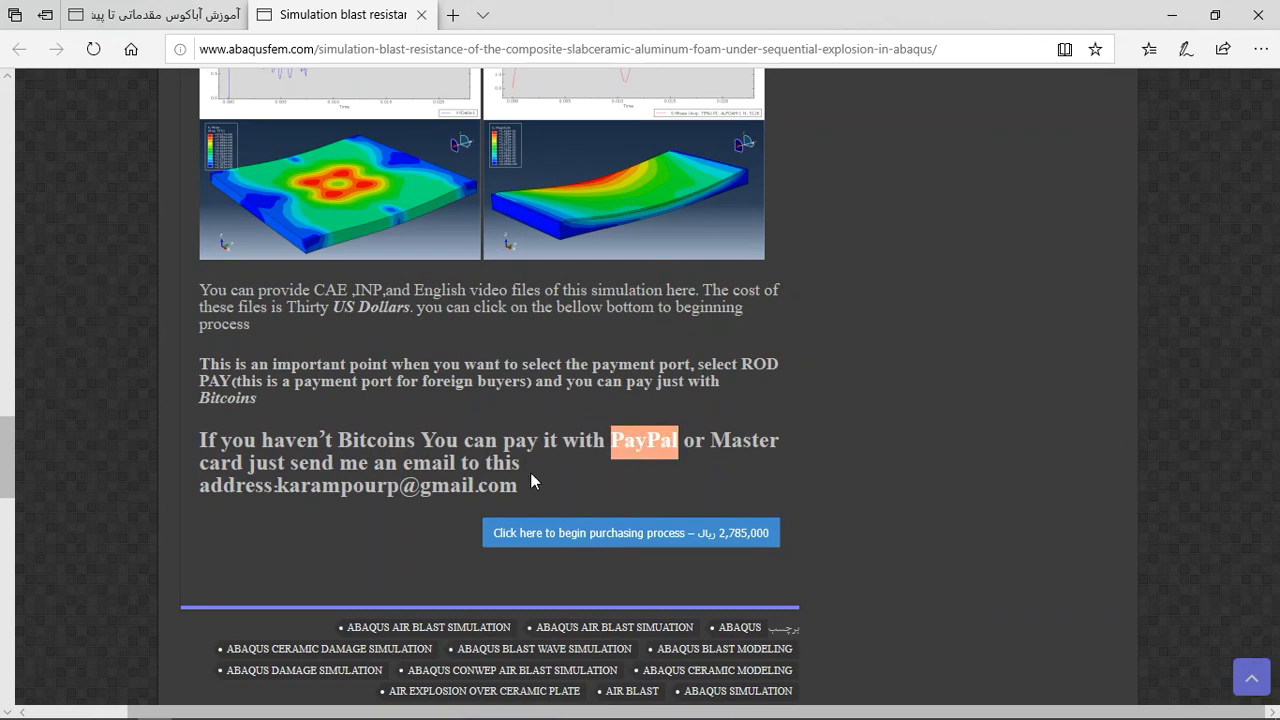